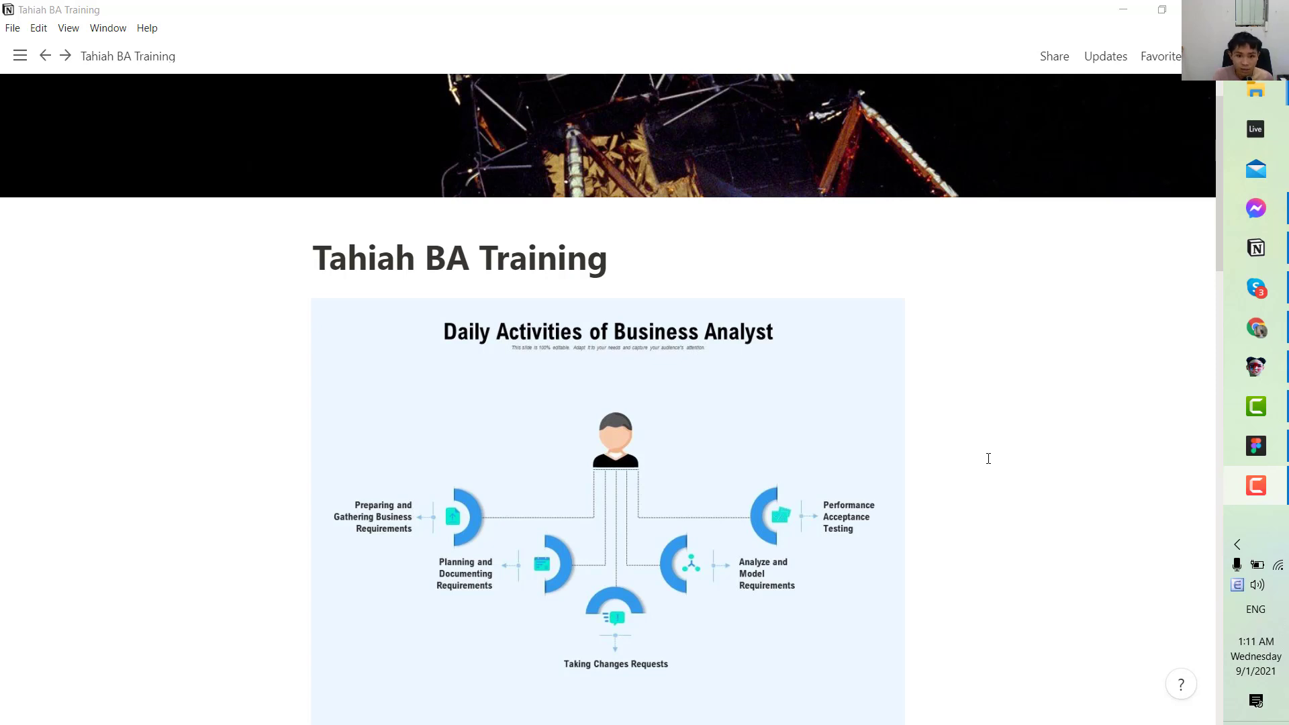
# Scroll past the Agile Methodology cycle to the Agile Business Analyst Survival Toolkit infographic.
pyautogui.scroll(-3)
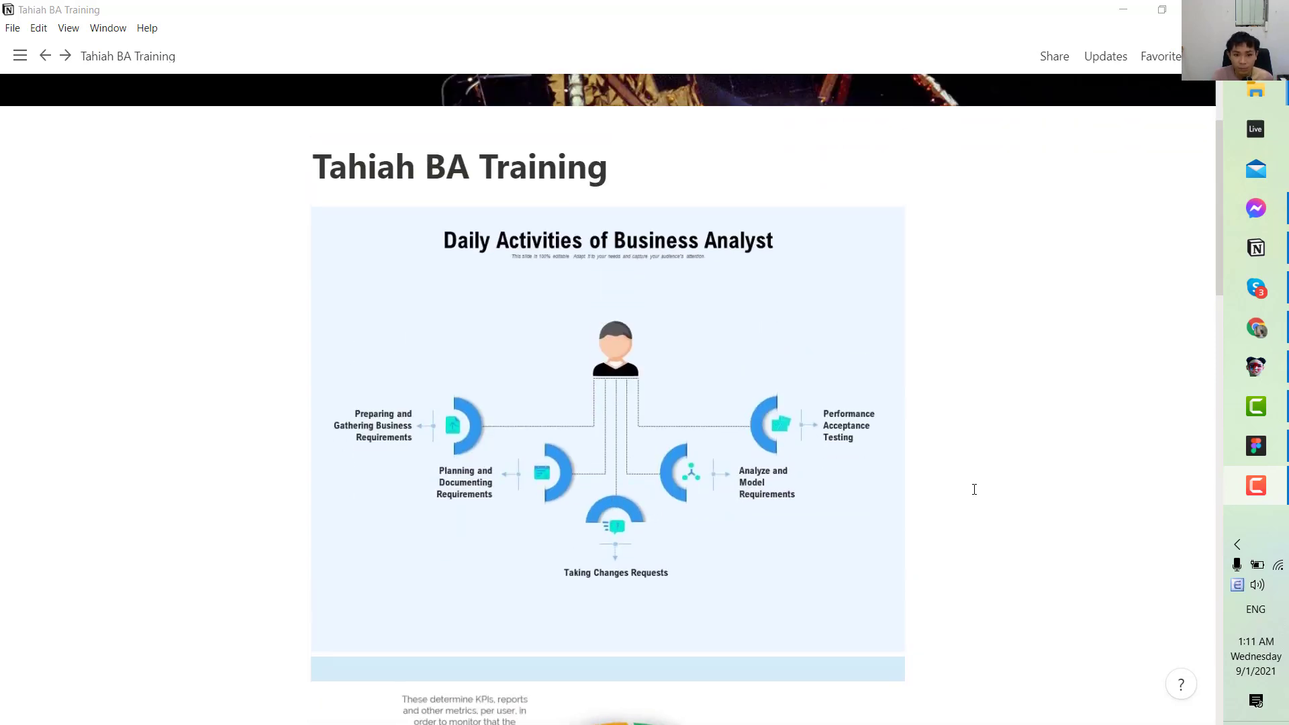
pyautogui.scroll(3)
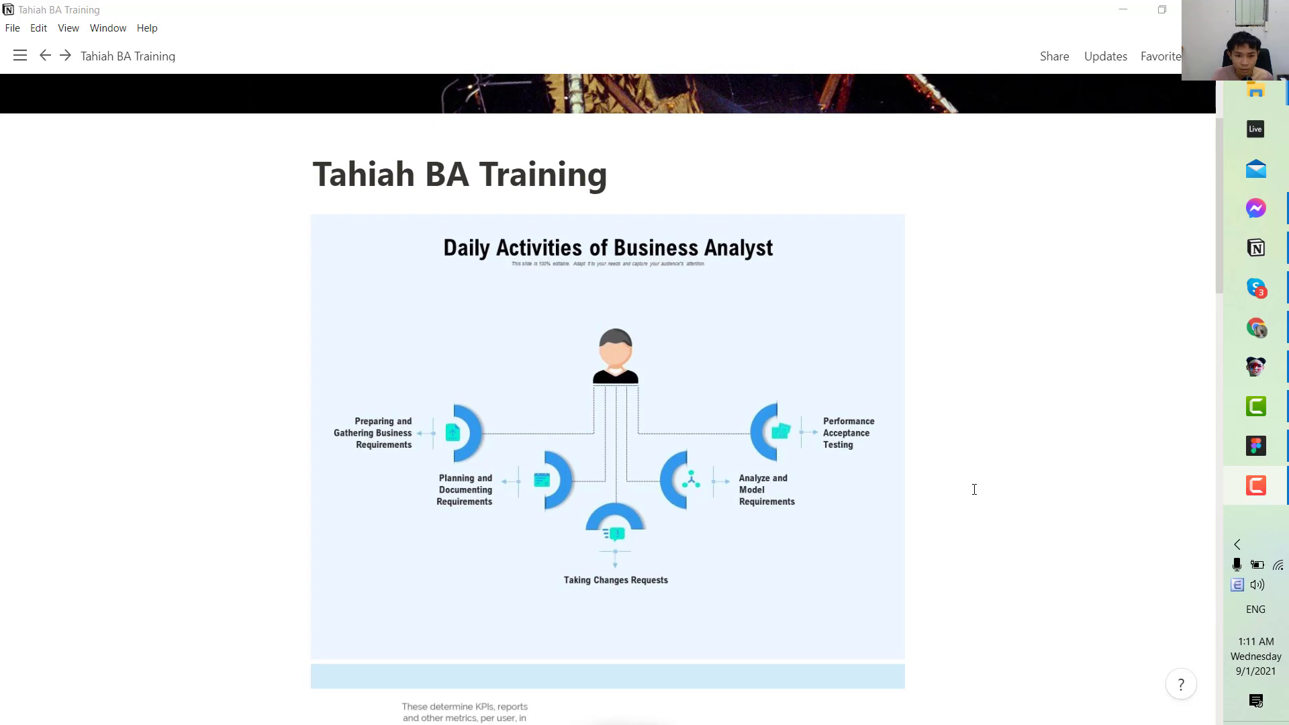
pyautogui.moveTo(1077, 475)
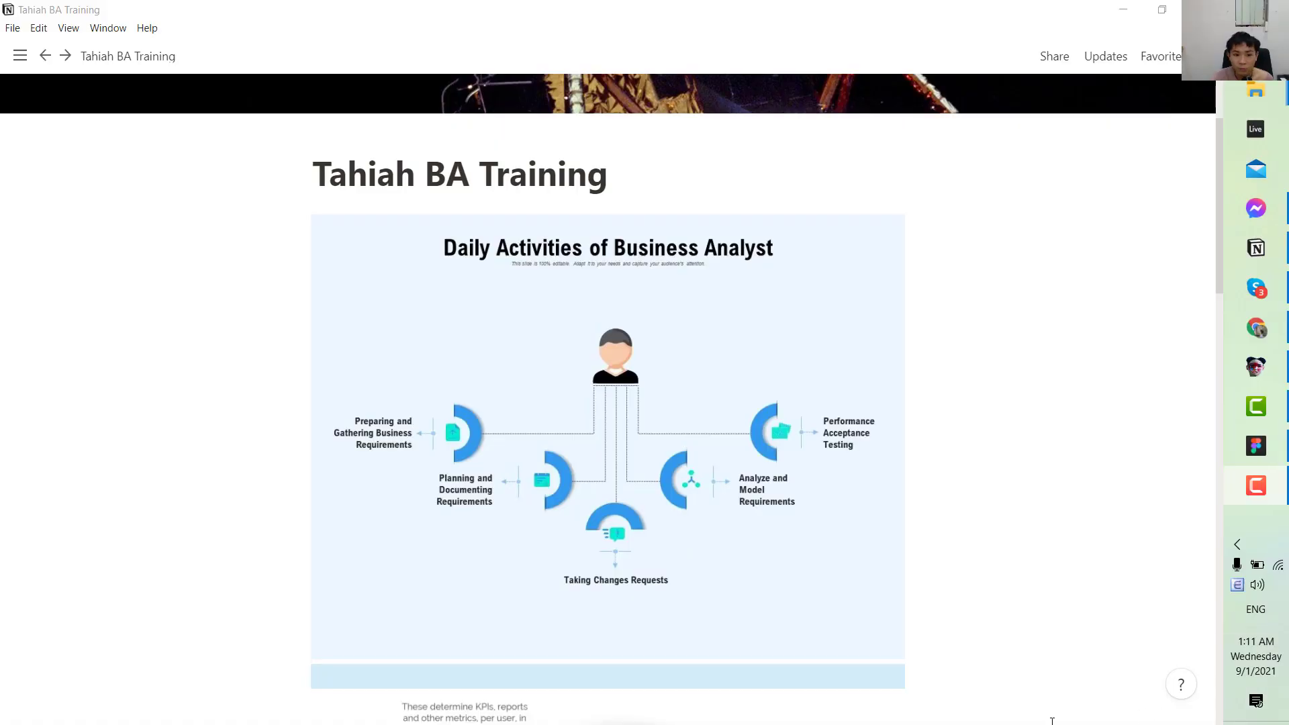
pyautogui.scroll(-3)
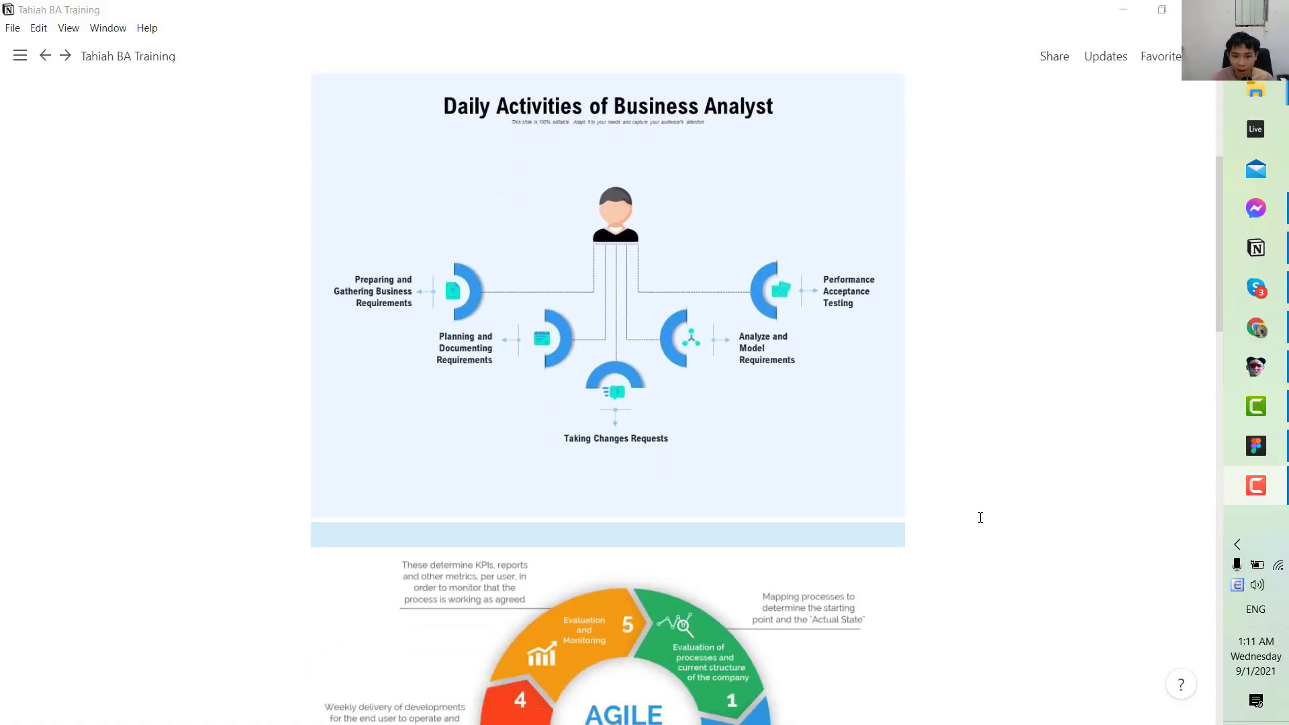
pyautogui.scroll(-3)
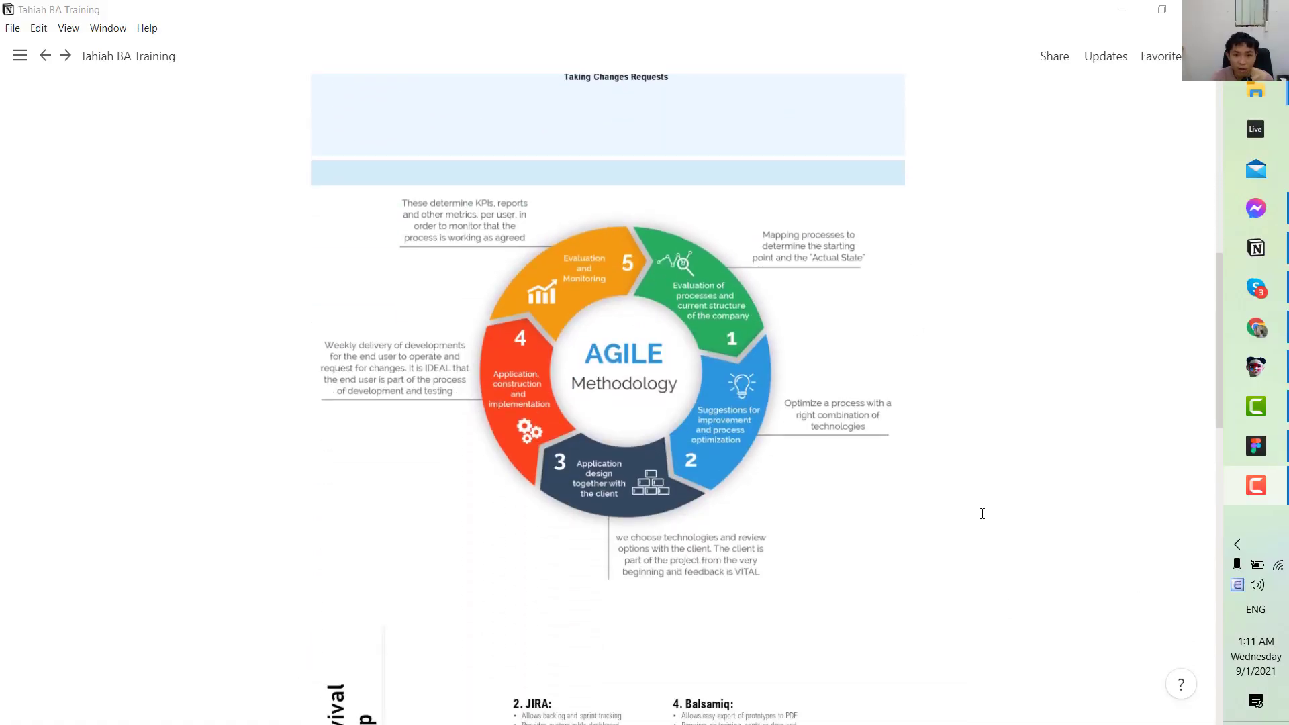
pyautogui.moveTo(986, 506)
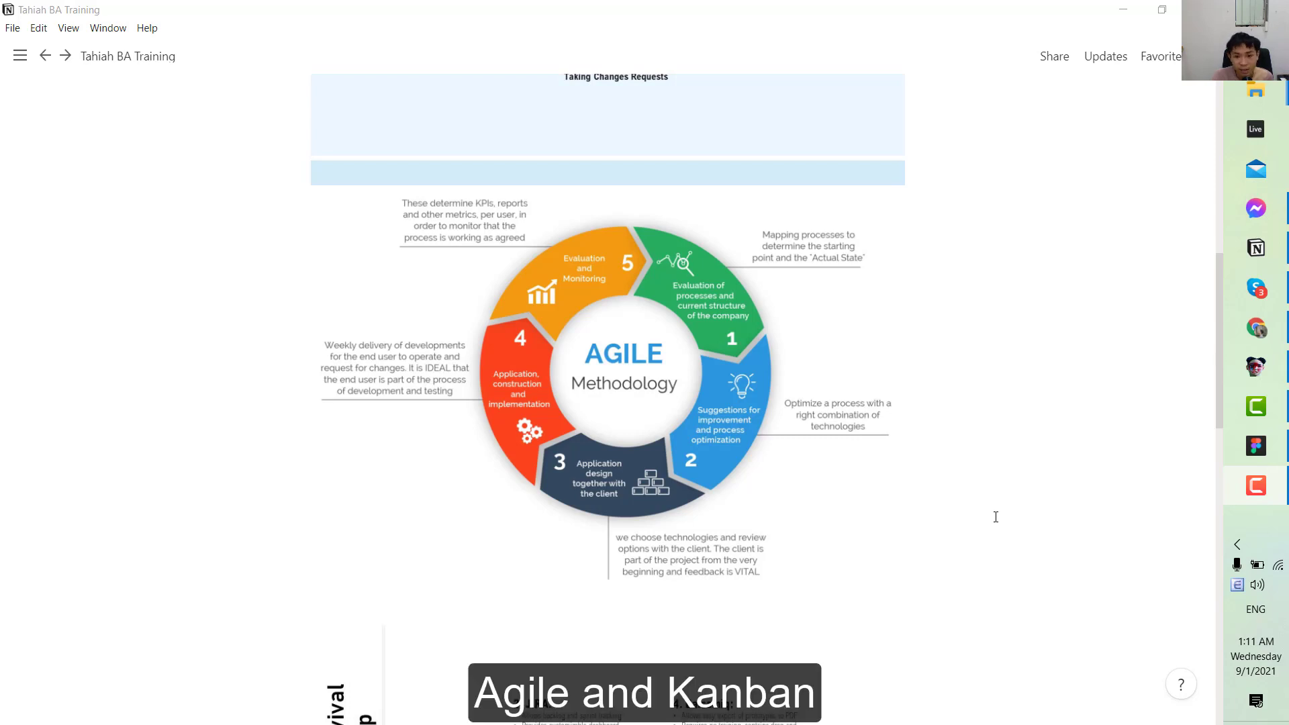
pyautogui.scroll(-3)
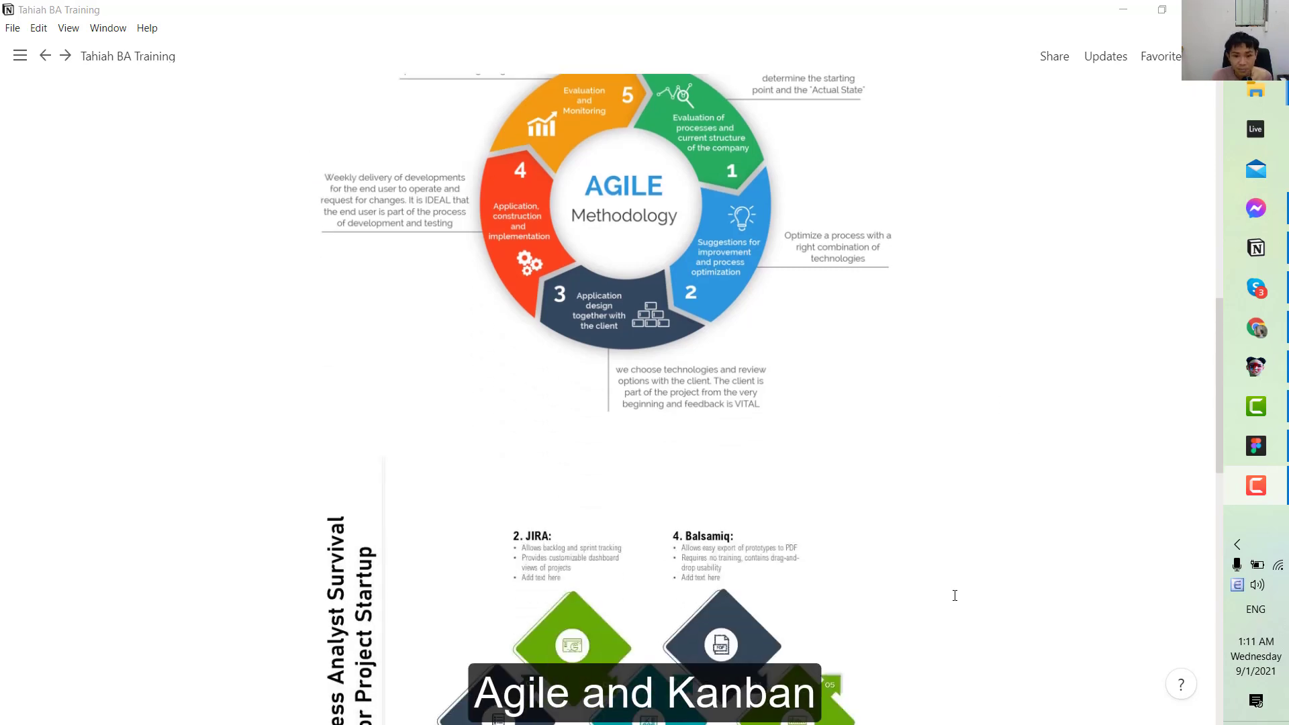
pyautogui.scroll(-3)
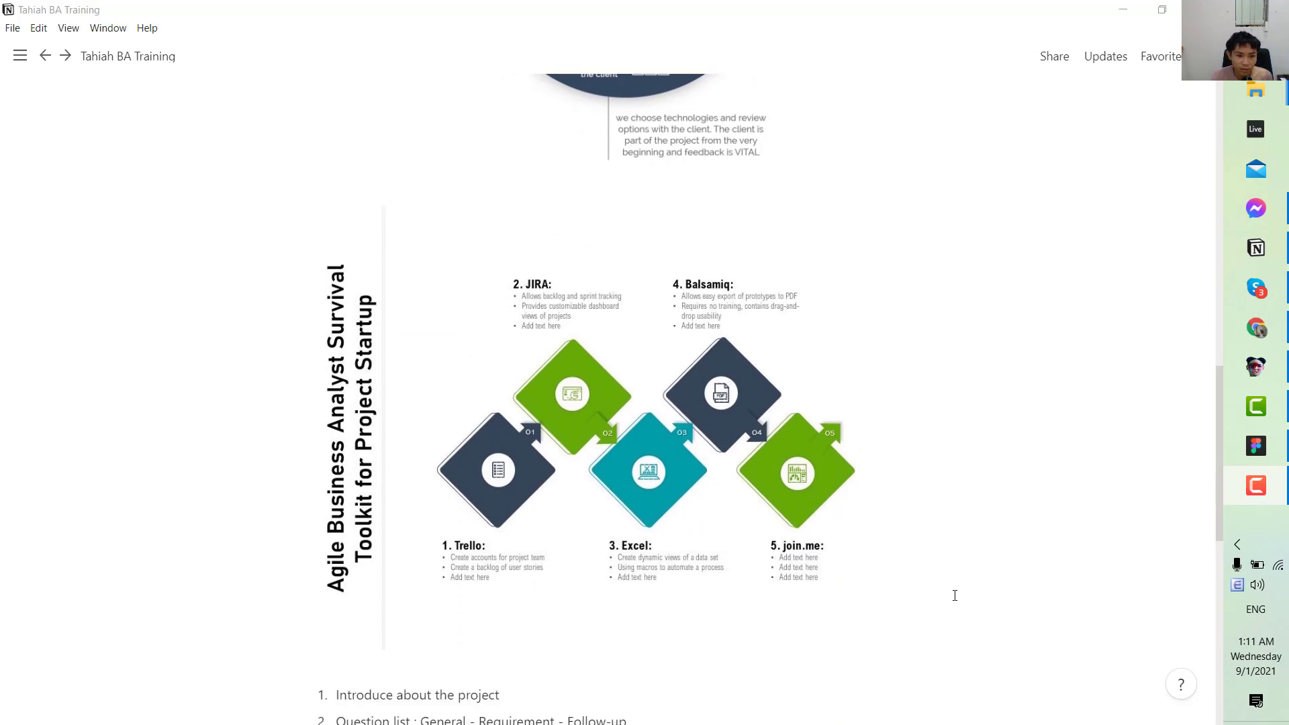
pyautogui.scroll(-3)
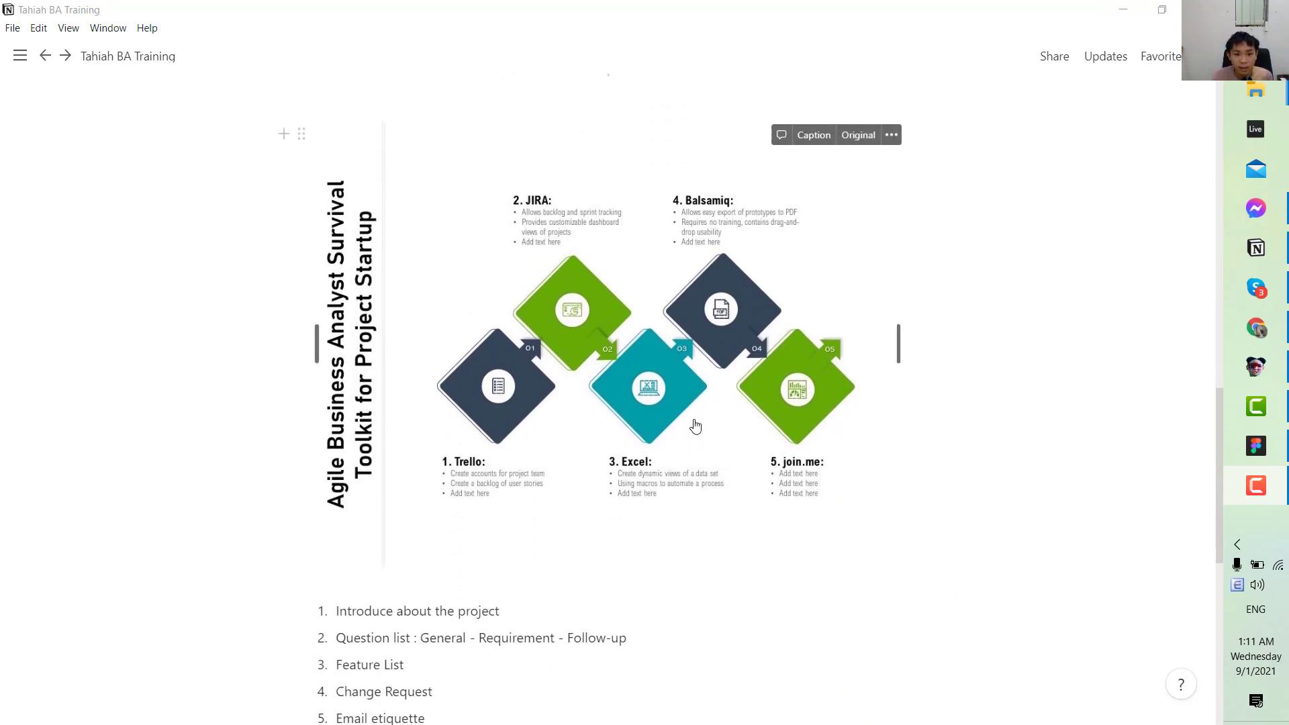
pyautogui.moveTo(575, 271)
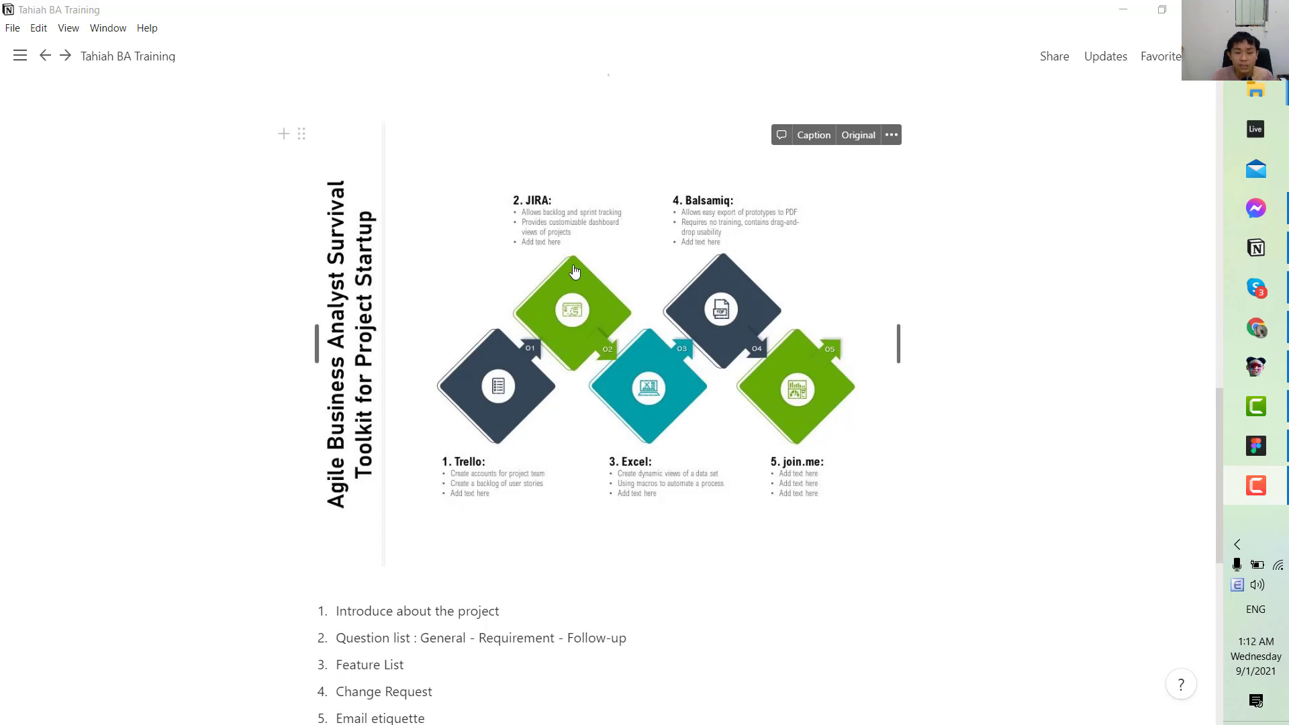
pyautogui.moveTo(618, 323)
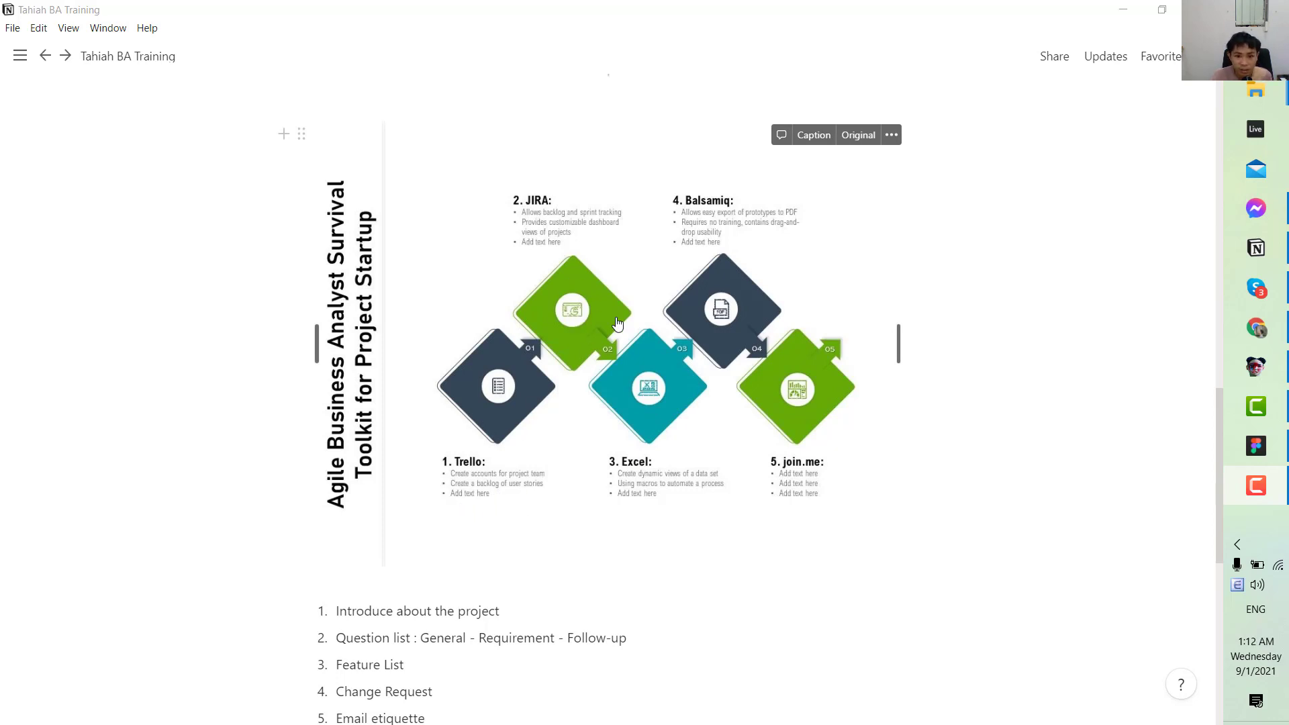
pyautogui.moveTo(766, 234)
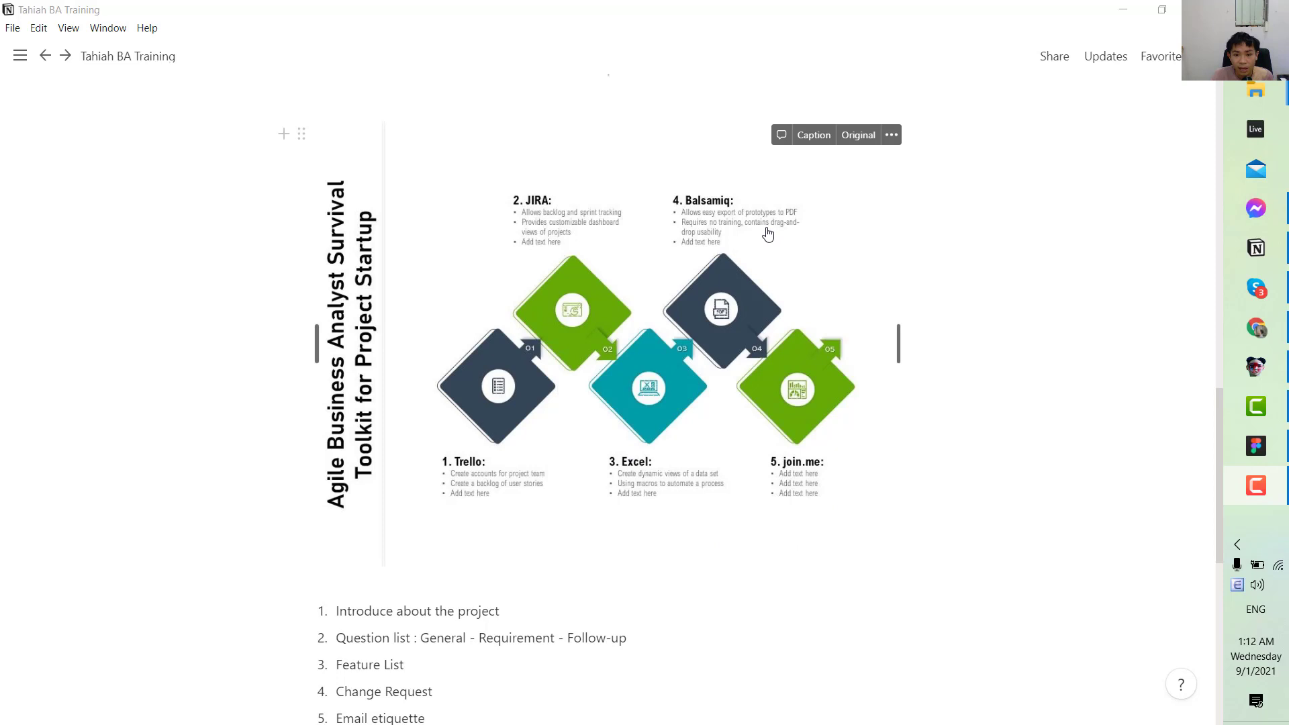
pyautogui.moveTo(734, 216)
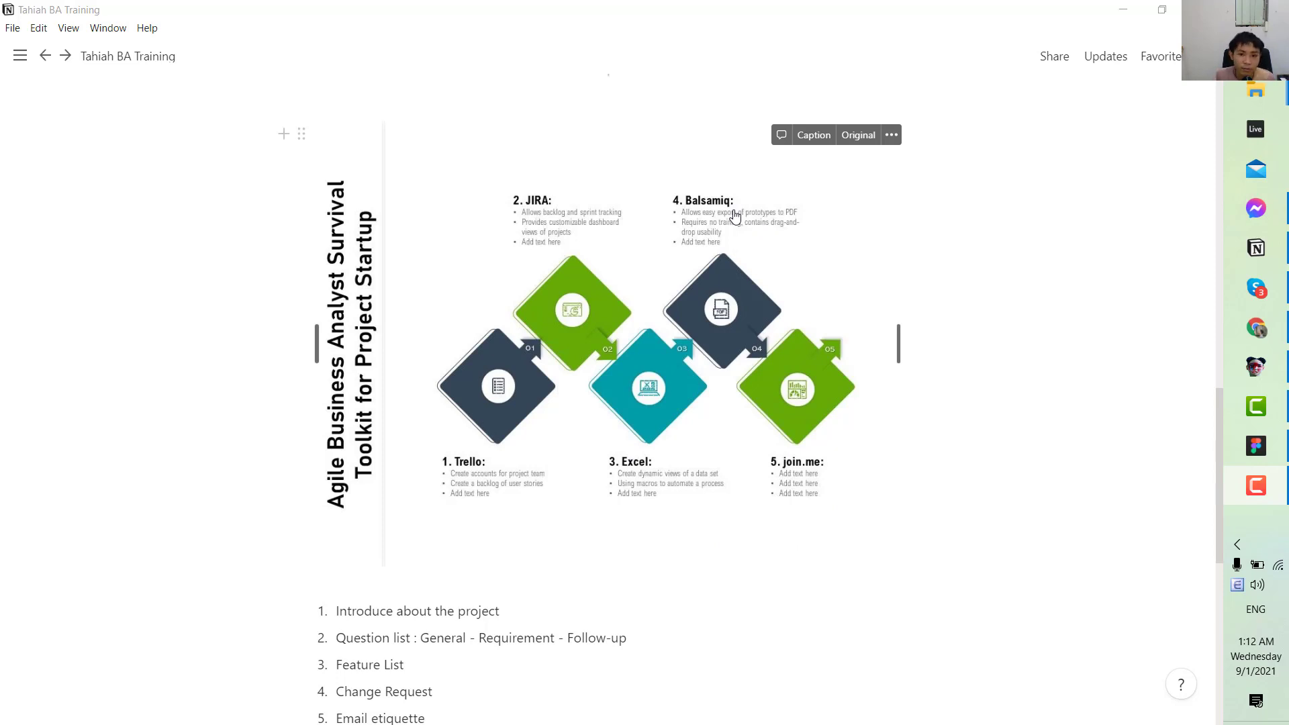
pyautogui.moveTo(744, 235)
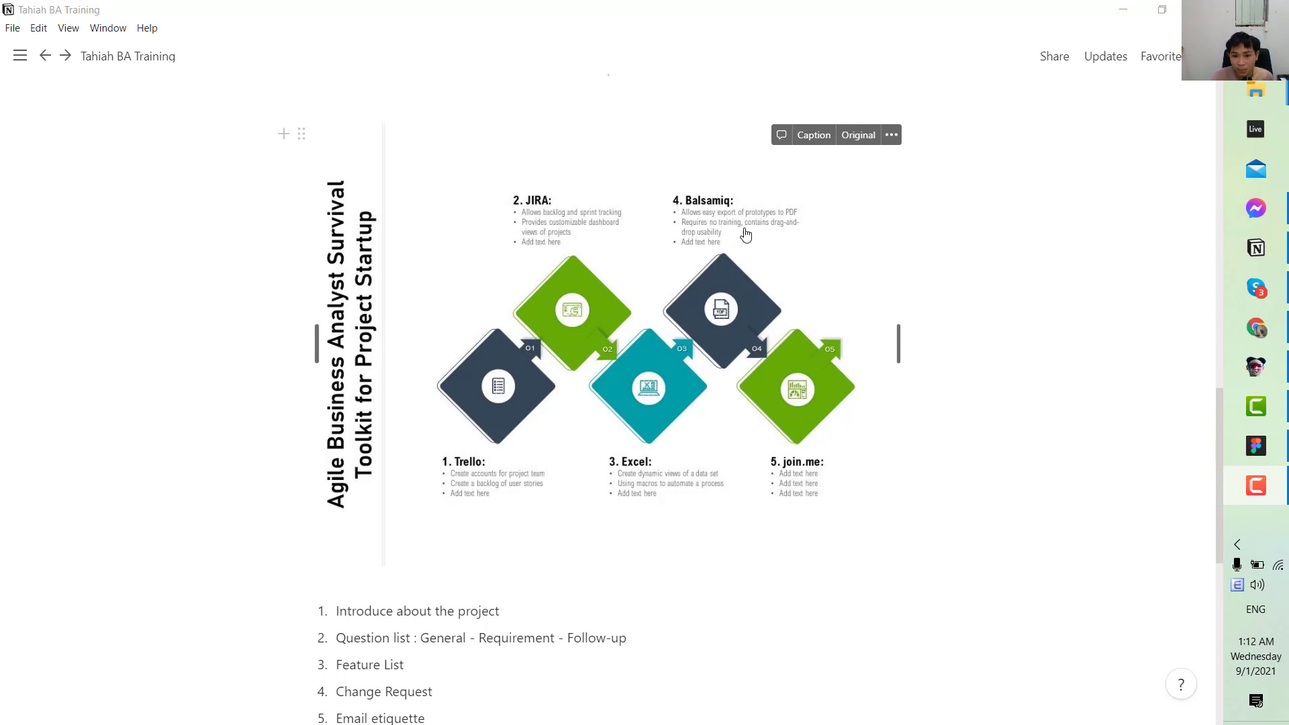
pyautogui.moveTo(831, 253)
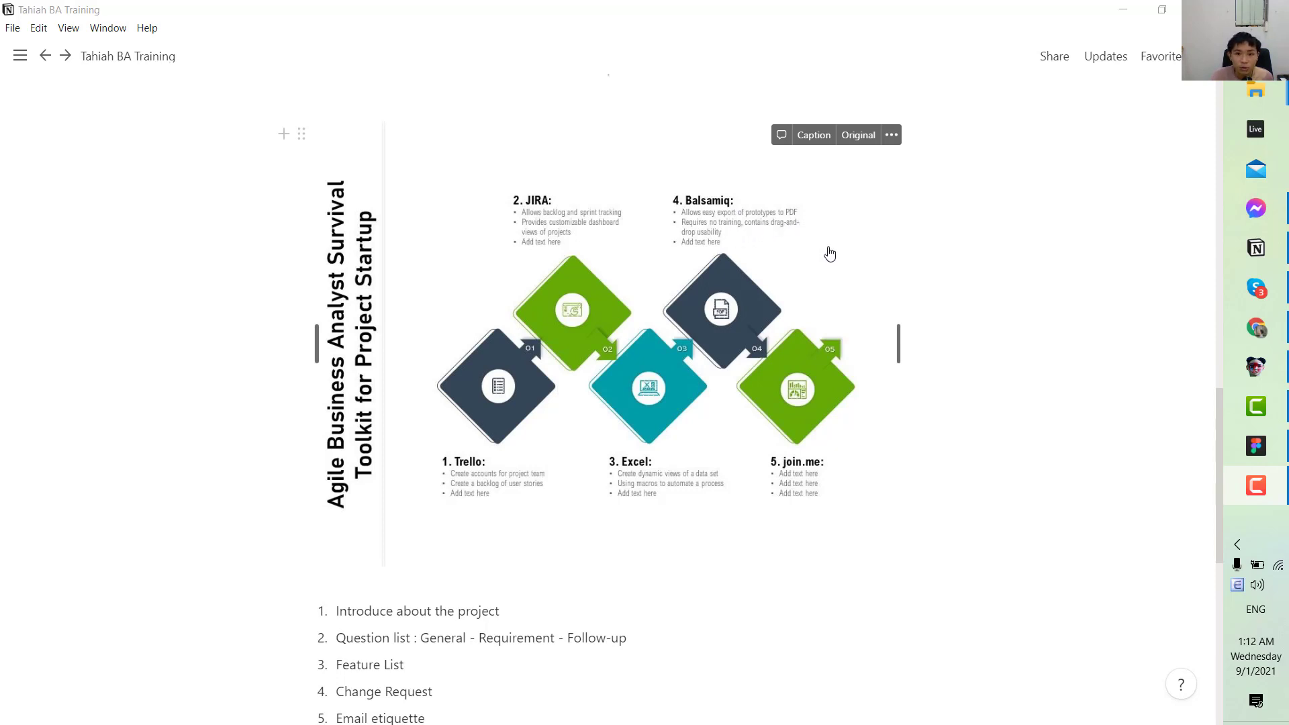
pyautogui.moveTo(884, 301)
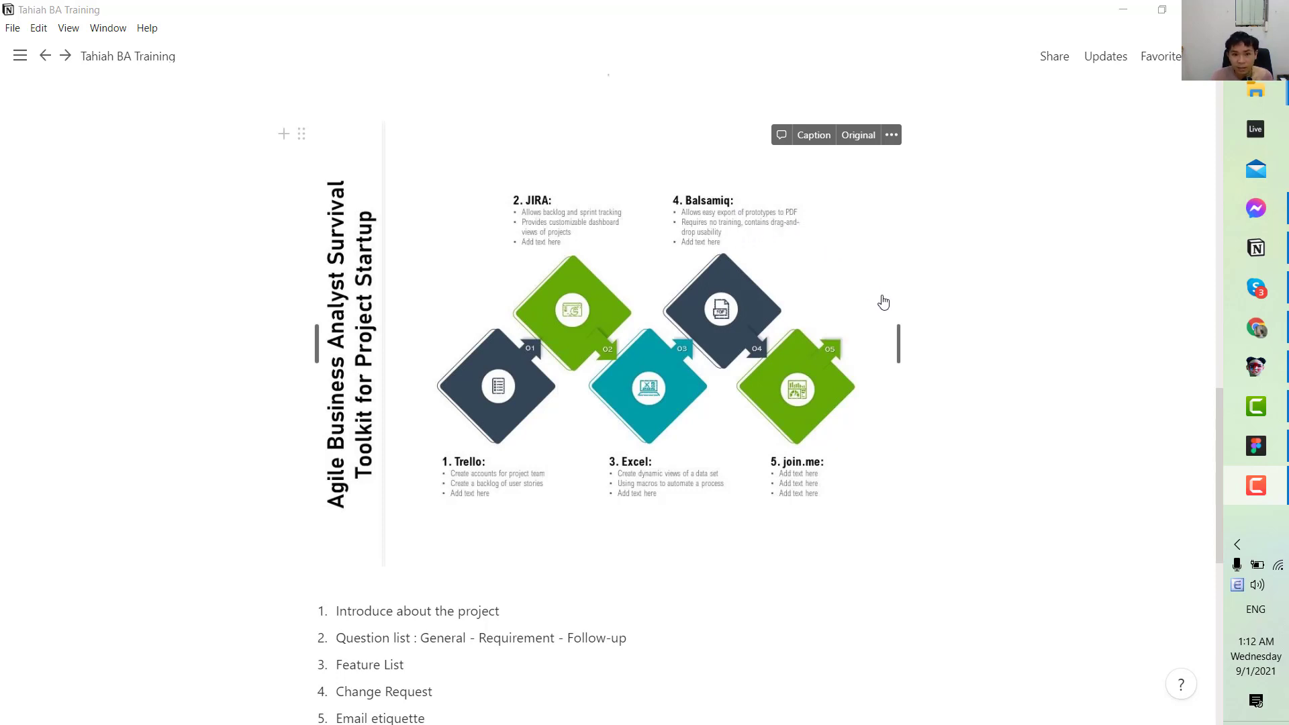
pyautogui.scroll(-3)
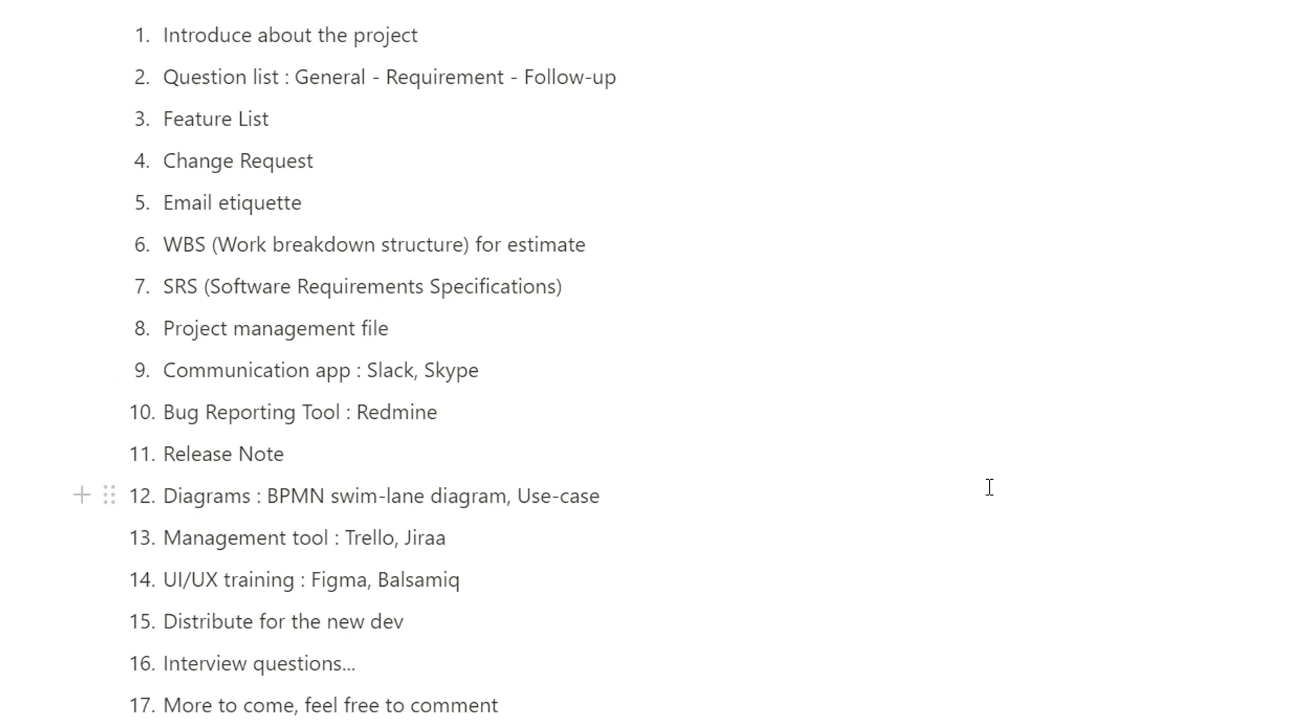
pyautogui.moveTo(840, 214)
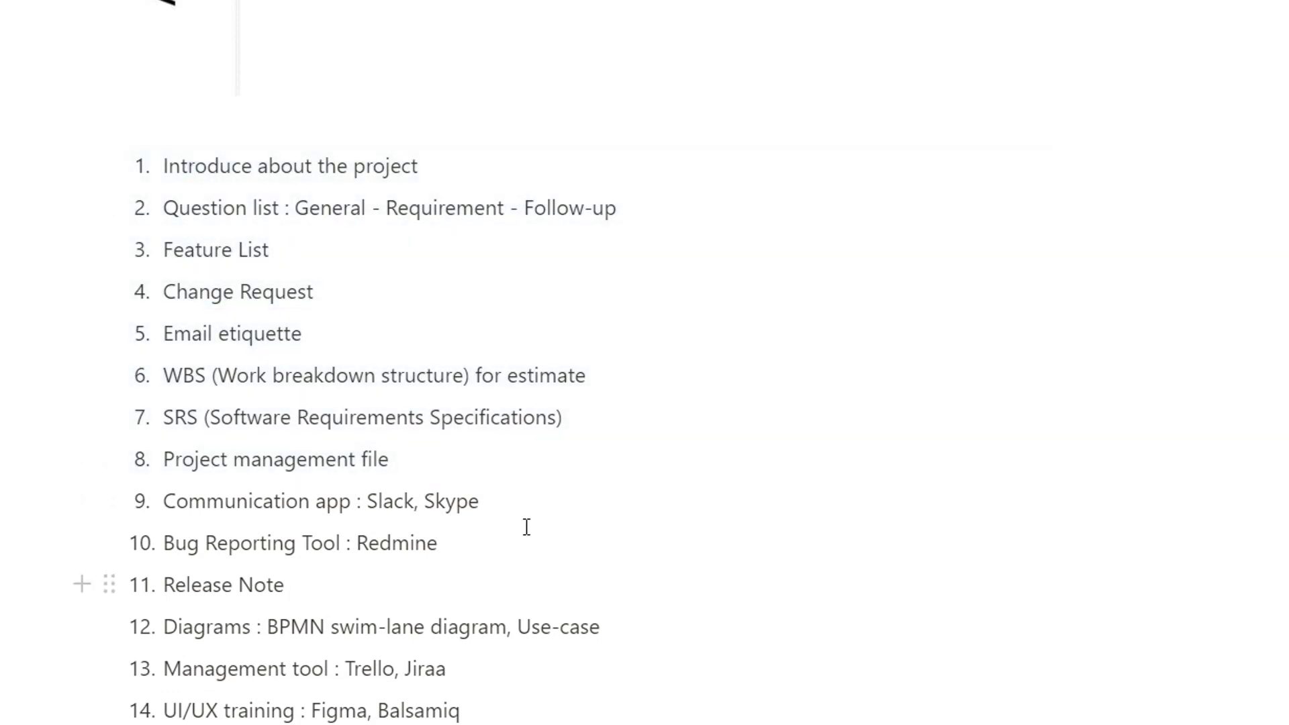
pyautogui.moveTo(609, 208)
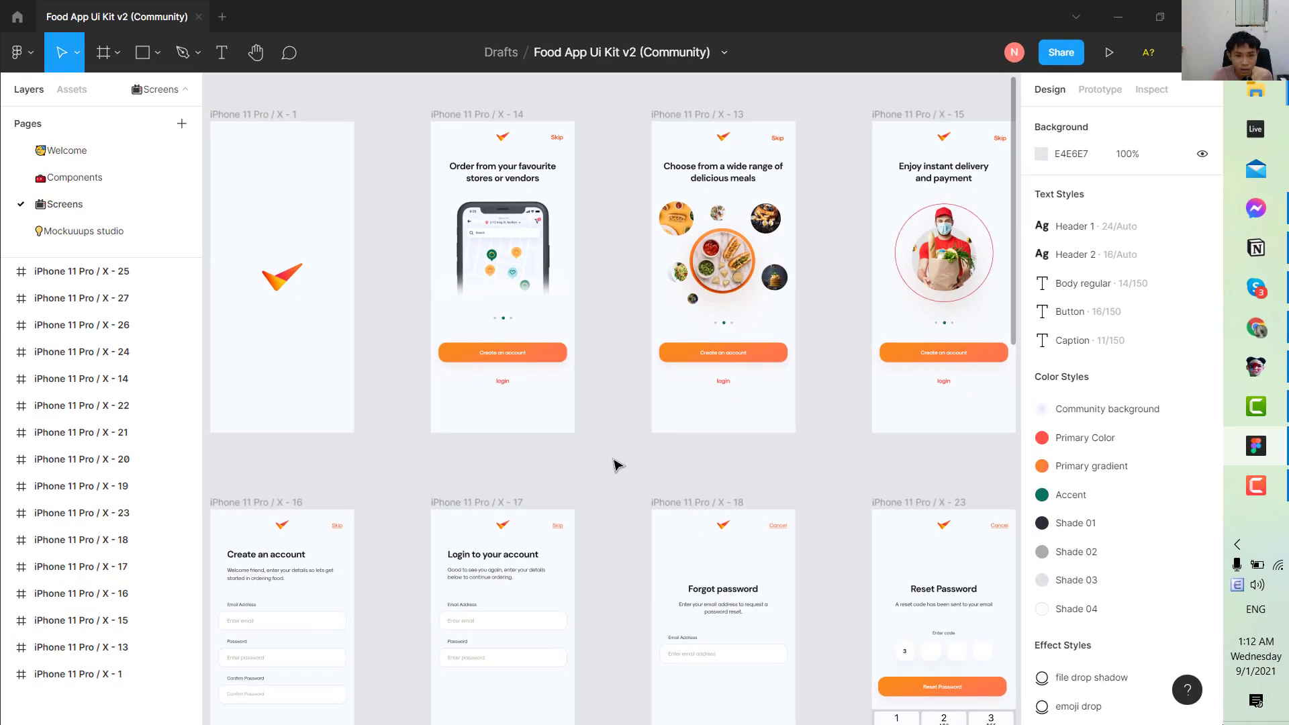
pyautogui.moveTo(636, 470)
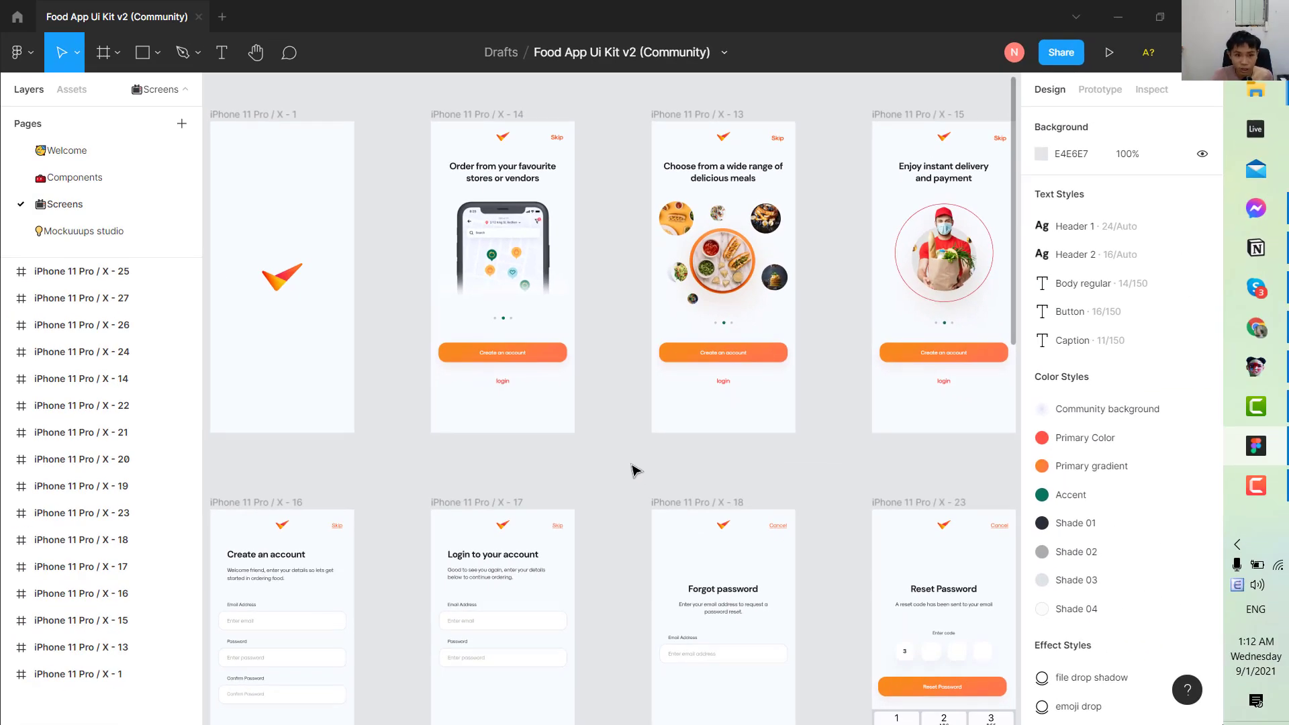
pyautogui.moveTo(623, 464)
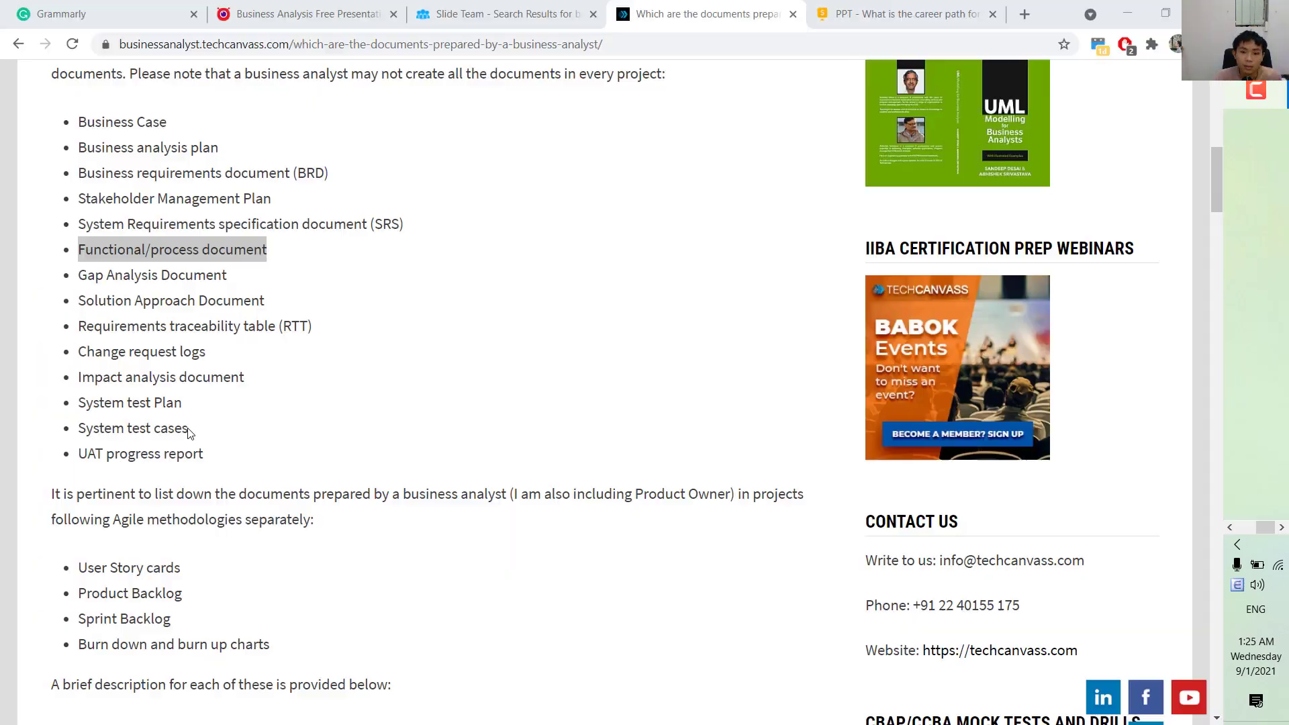
# Scroll the Chrome article to its list of business analyst documents, Business Case through UAT progress report.
pyautogui.scroll(3)
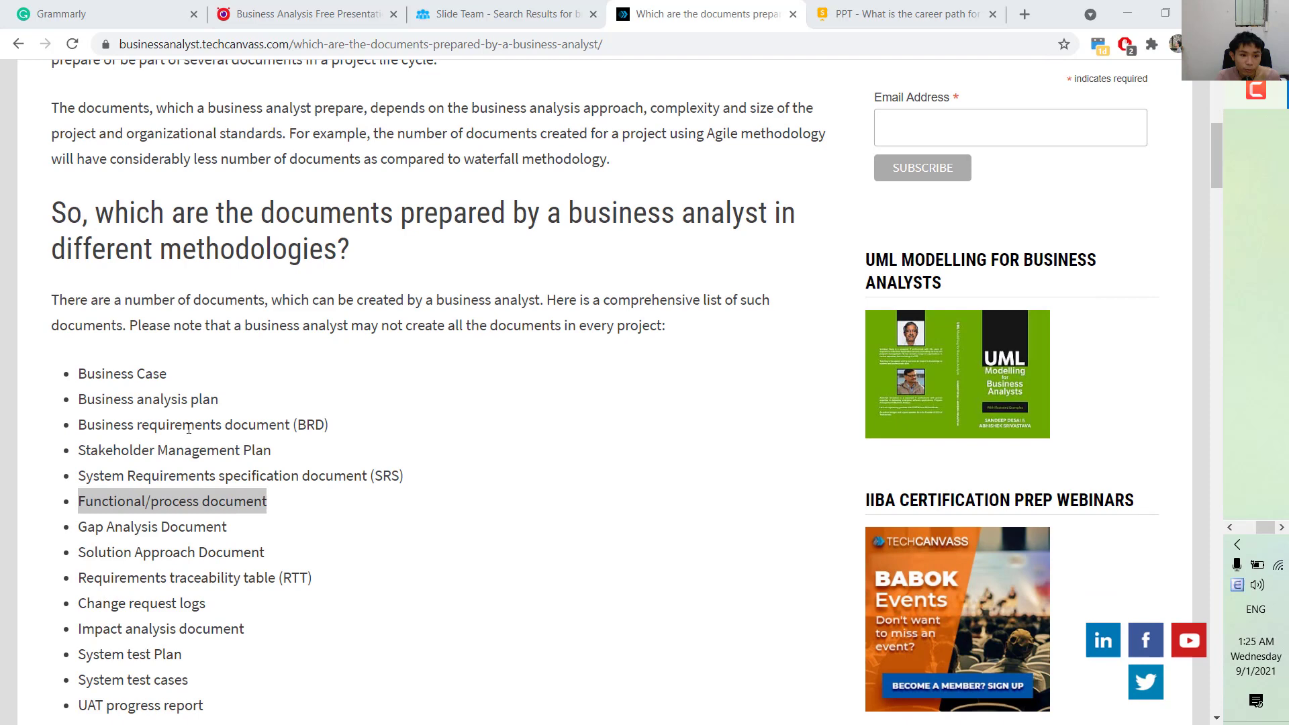
pyautogui.scroll(-3)
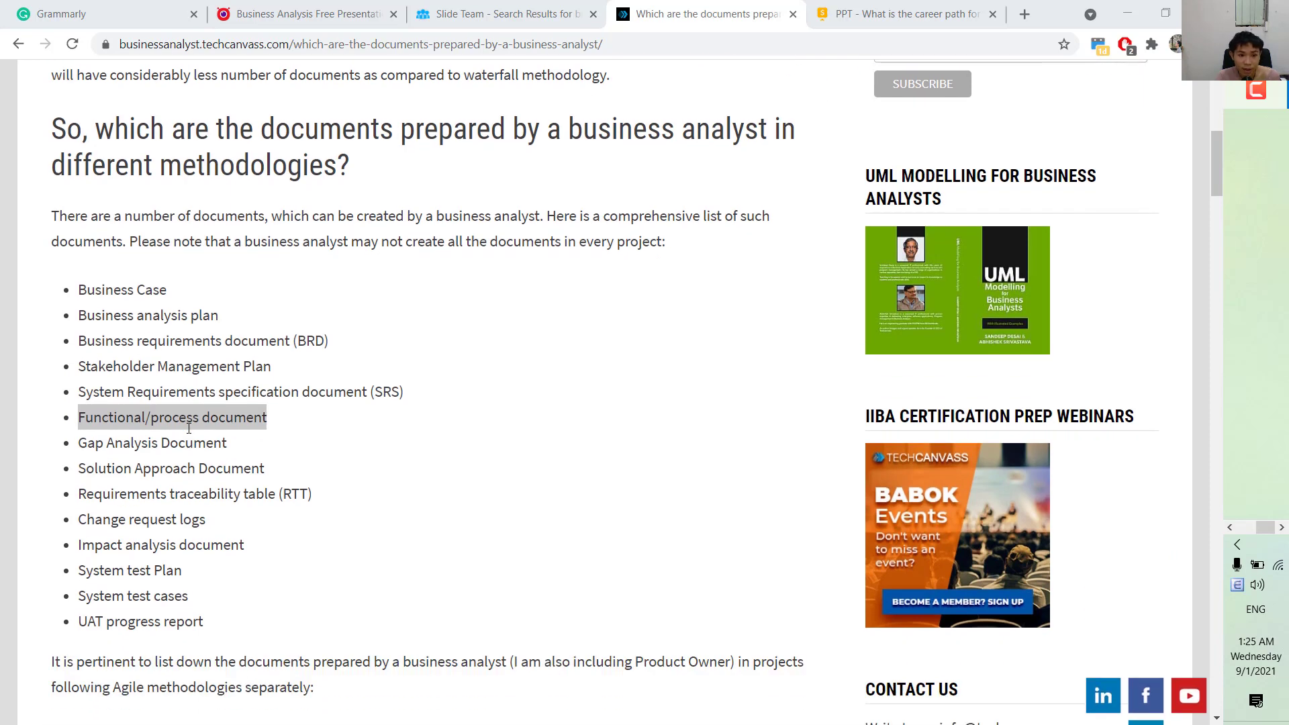
pyautogui.scroll(-3)
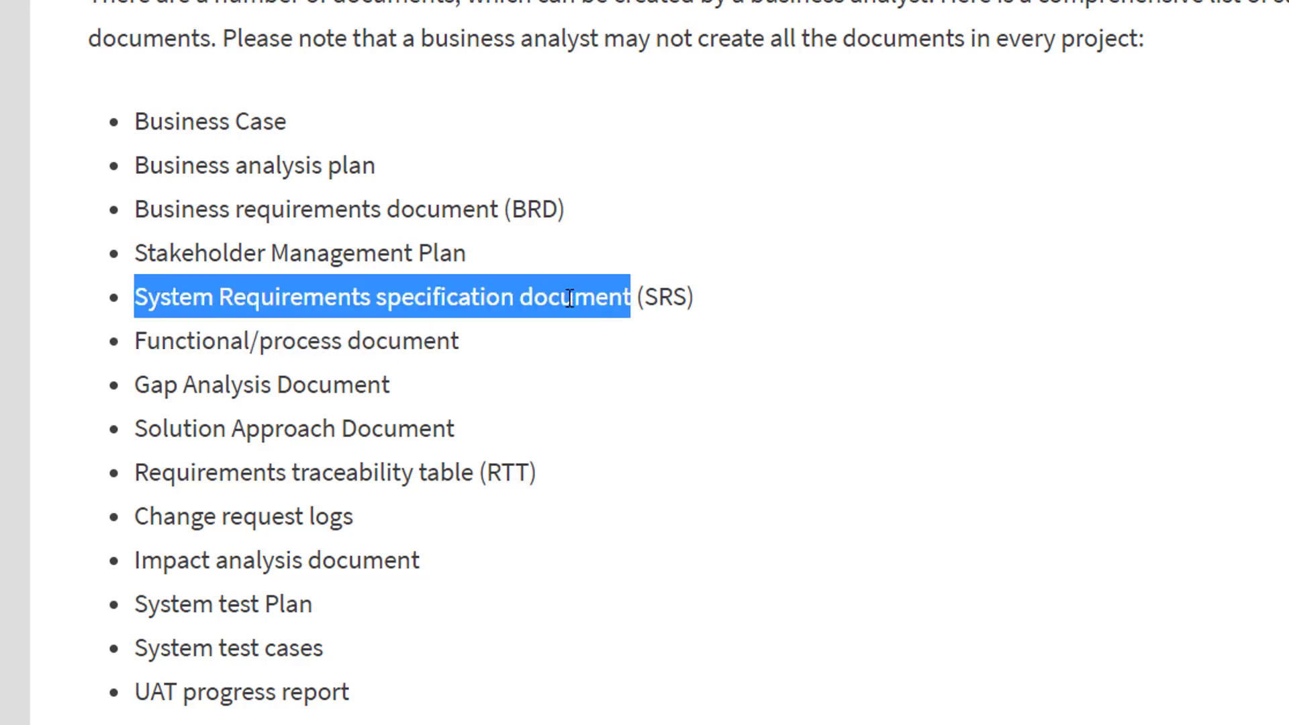
pyautogui.doubleClick(242, 516)
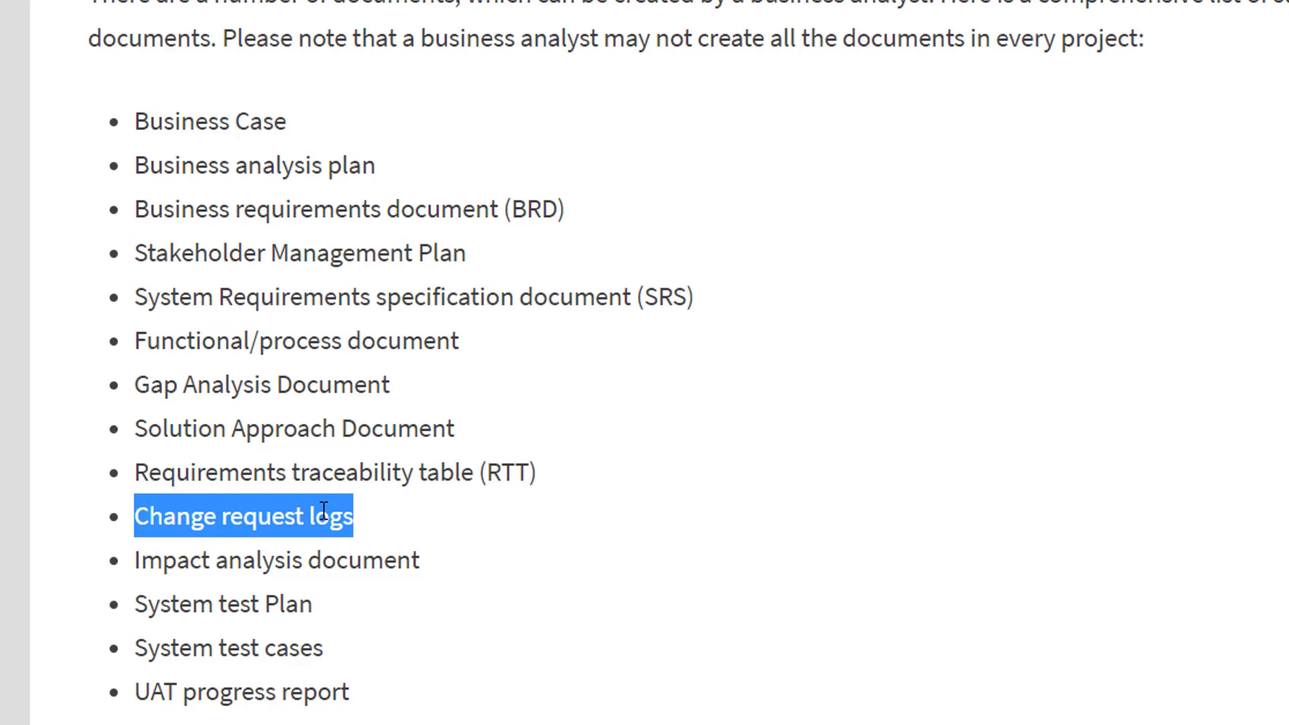
pyautogui.moveTo(323, 509)
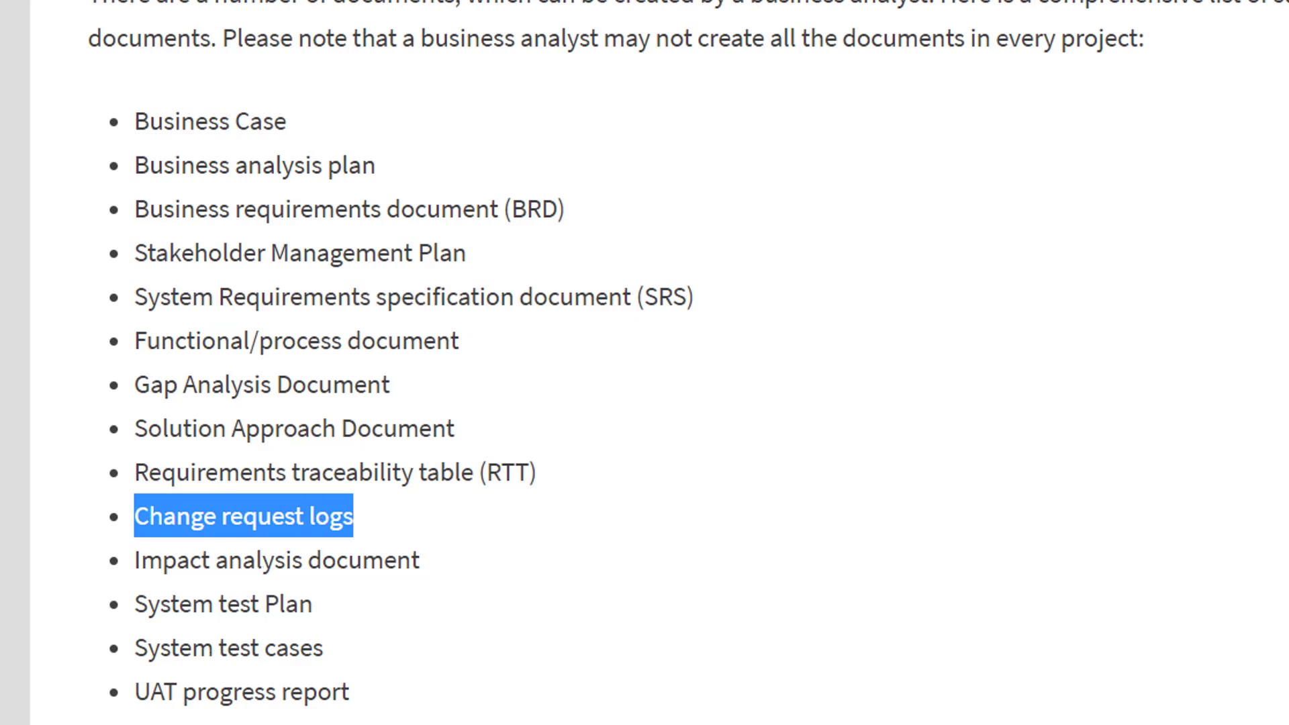
pyautogui.scroll(-3)
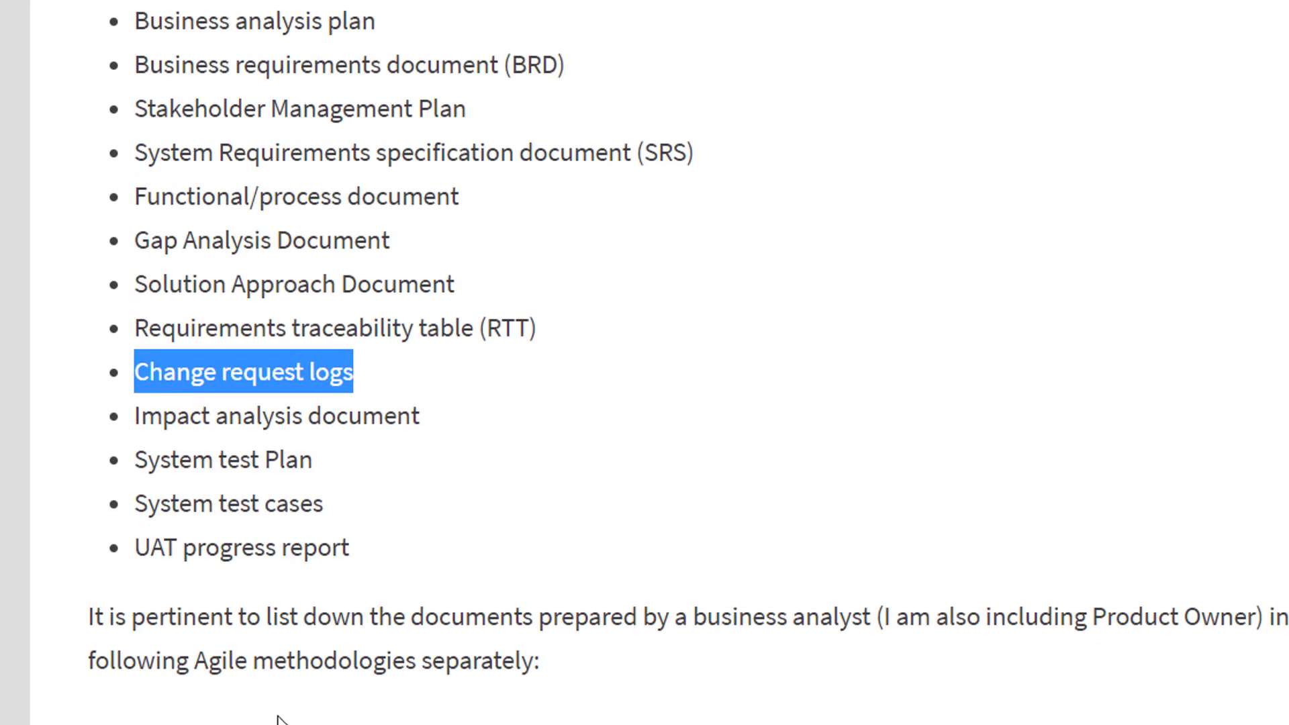
pyautogui.moveTo(477, 615)
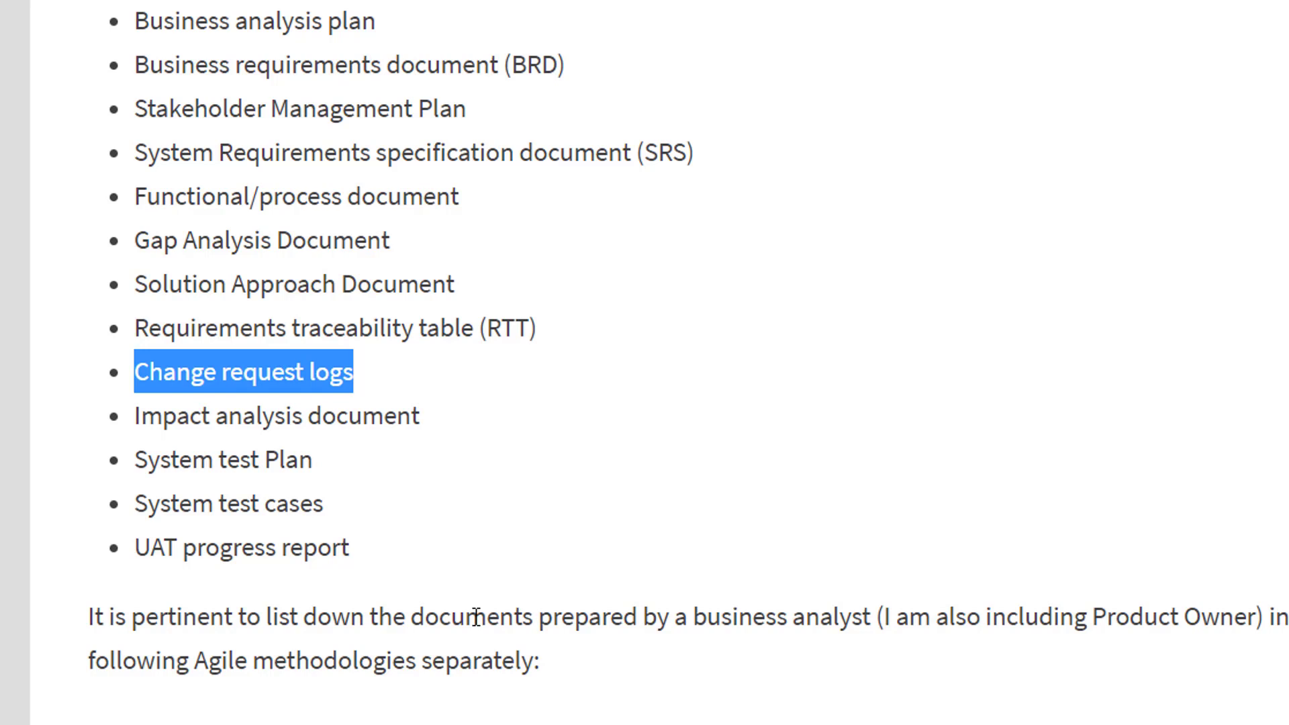
pyautogui.moveTo(377, 539)
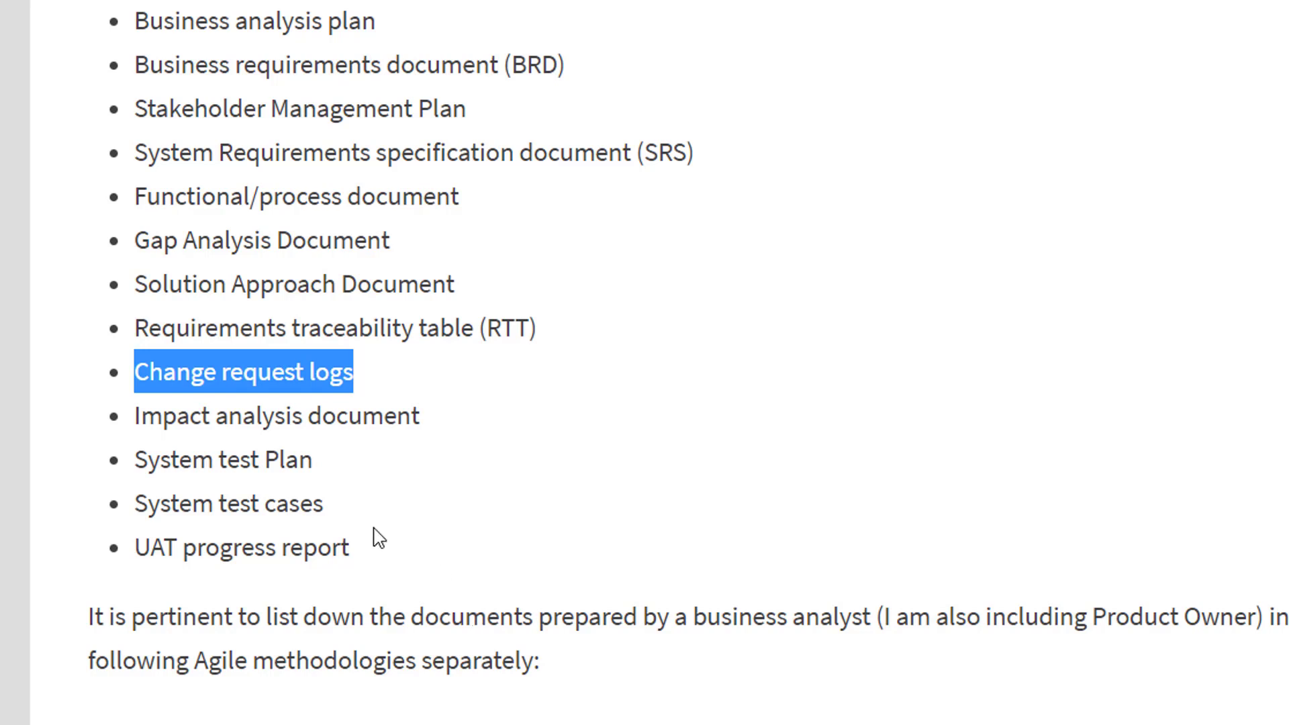
pyautogui.moveTo(454, 557)
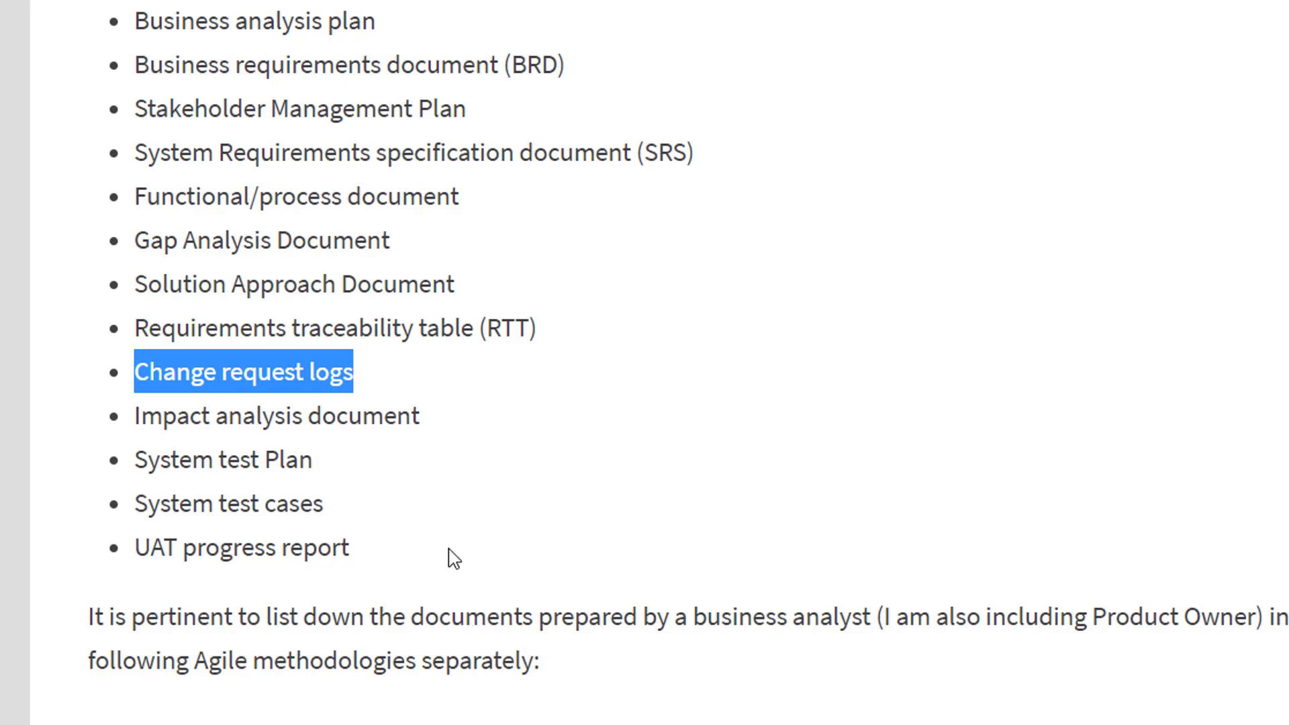
pyautogui.moveTo(387, 516)
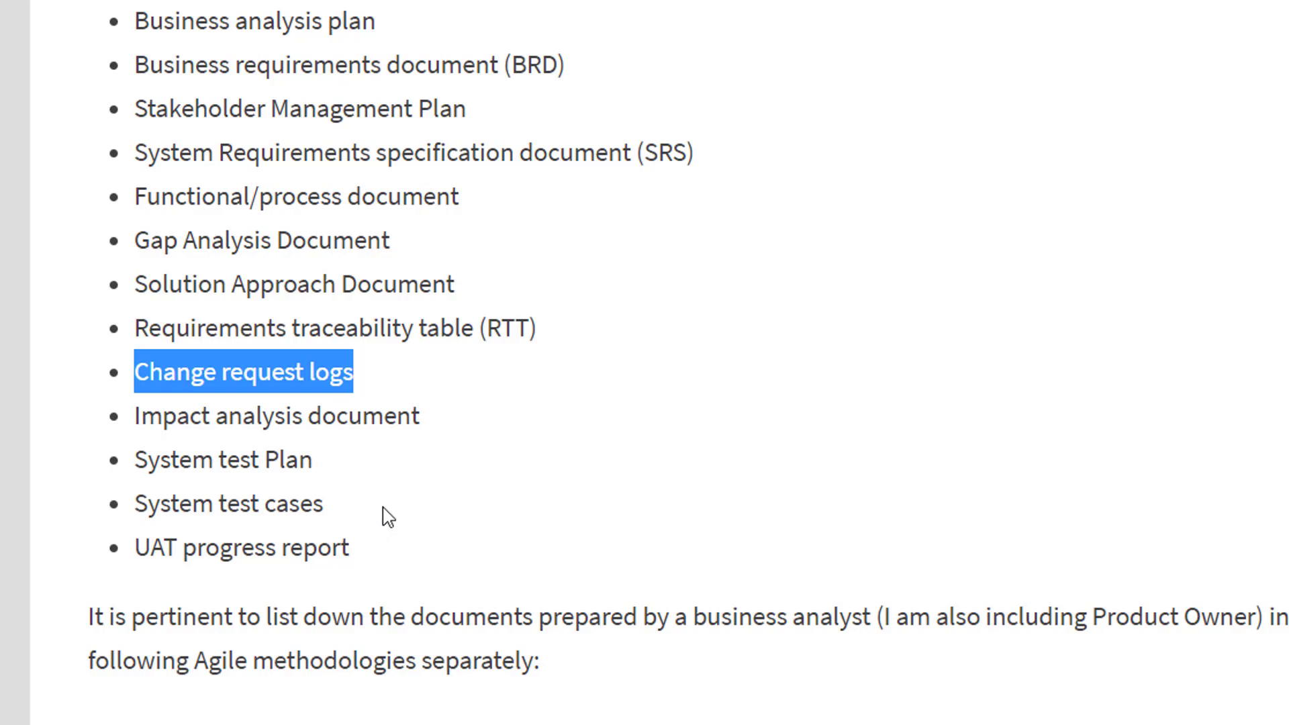
pyautogui.moveTo(312, 603)
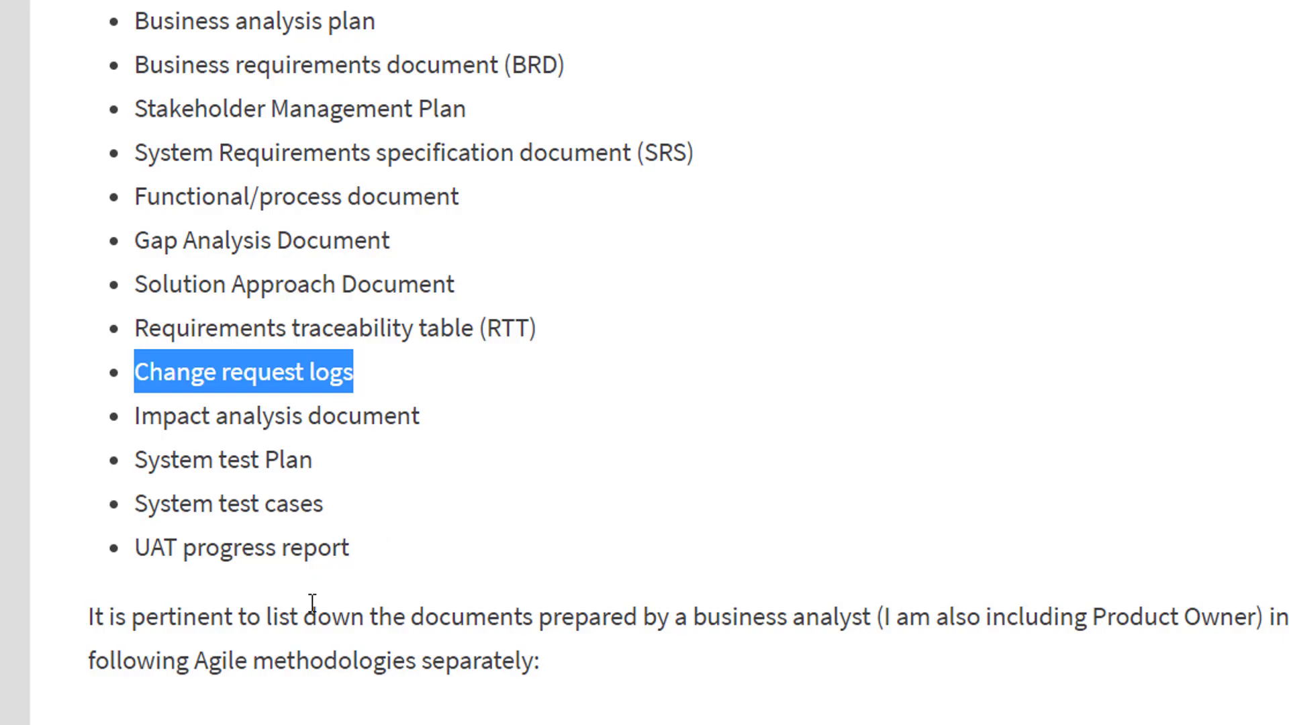
pyautogui.scroll(-3)
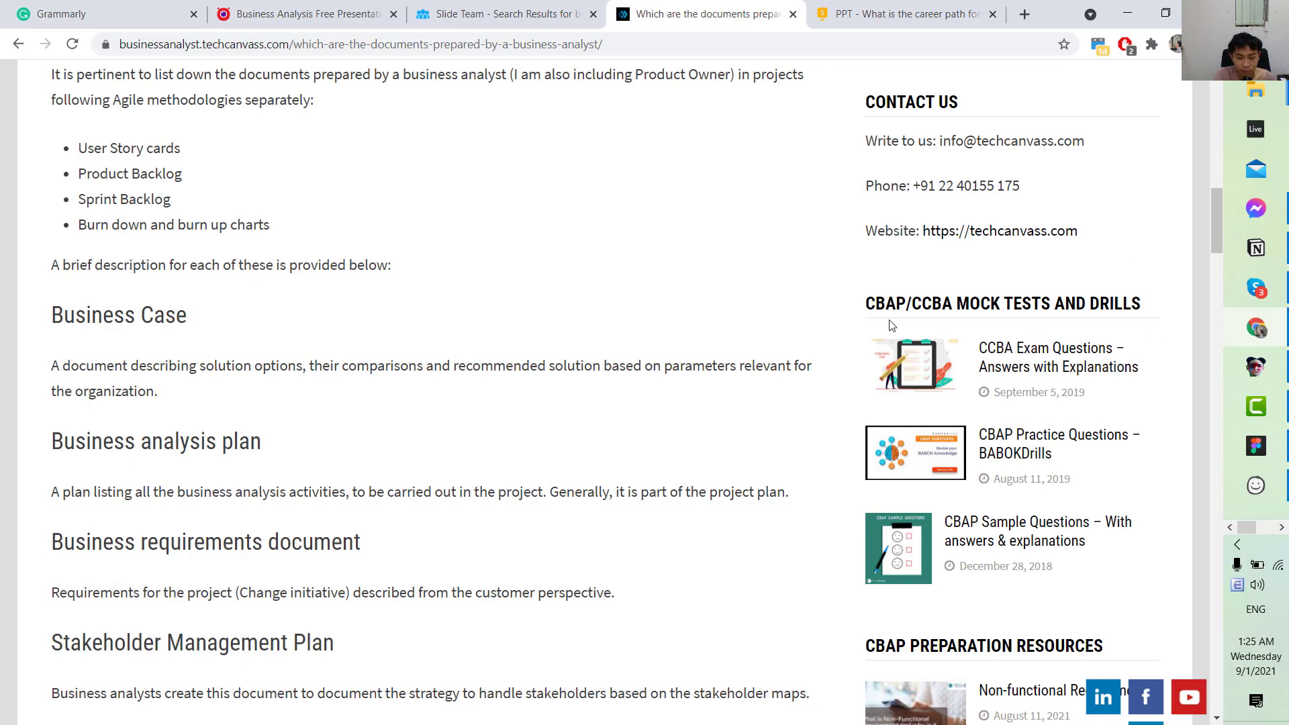
# Scroll down to the Agile document list and its descriptions.
pyautogui.scroll(-3)
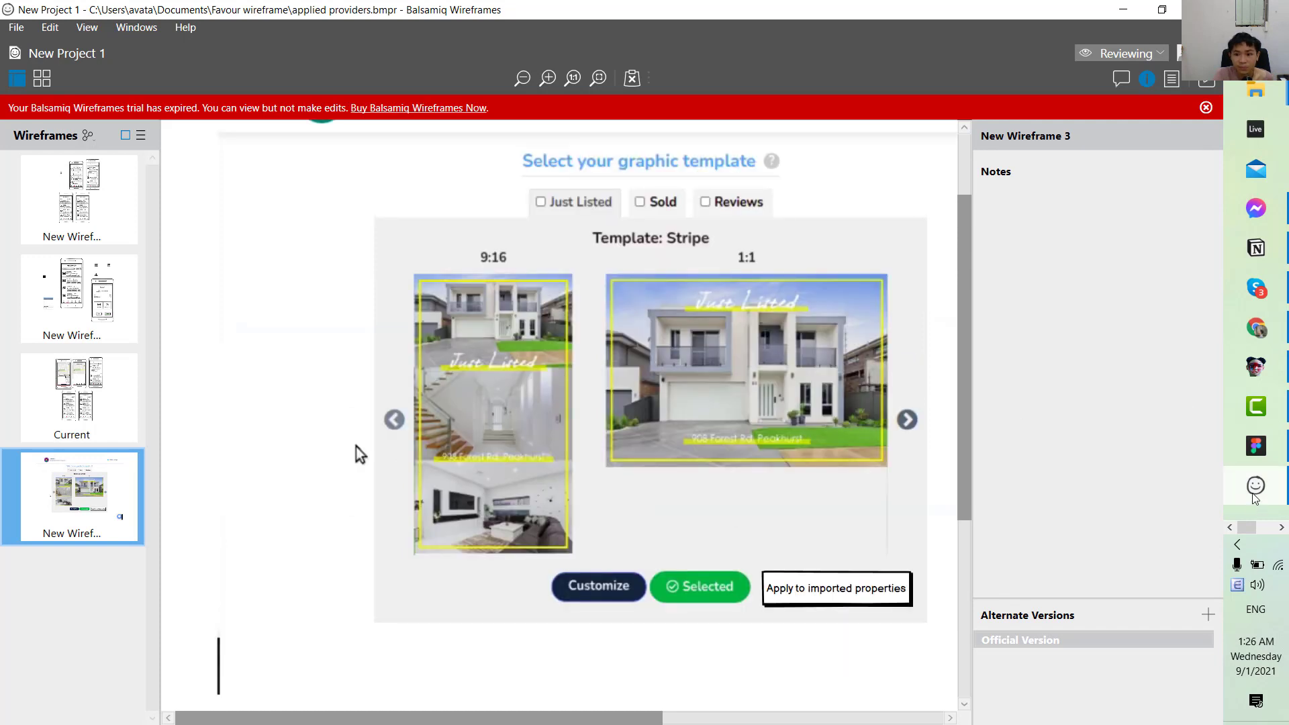
pyautogui.moveTo(1256, 407)
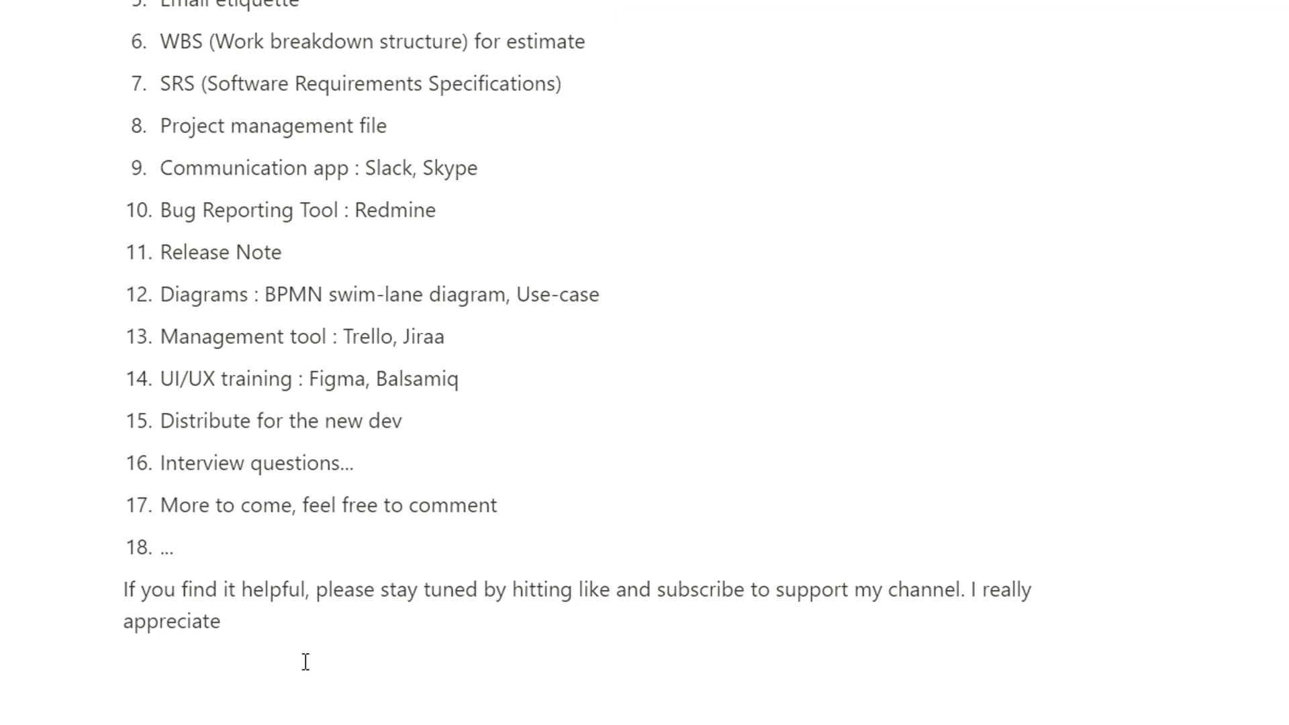
# Scroll to the numbered syllabus, items 2 to 18, and click into an item.
pyautogui.scroll(3)
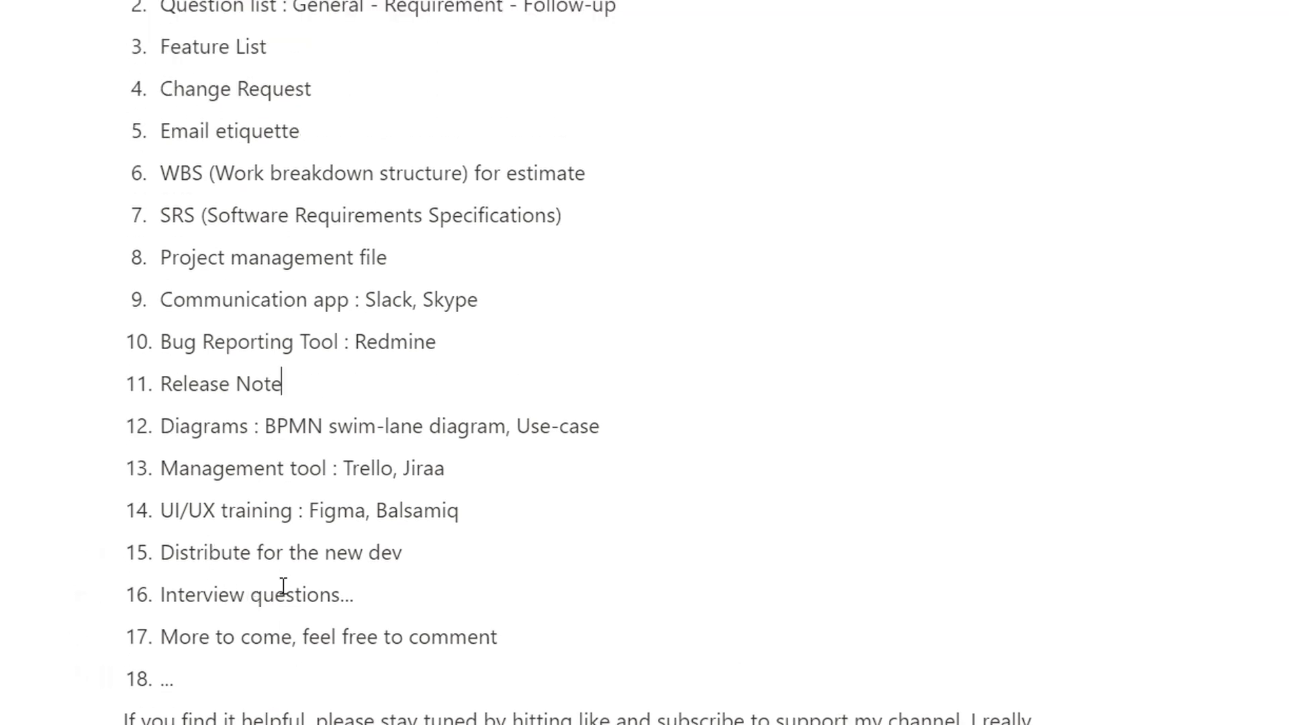
pyautogui.moveTo(279, 613)
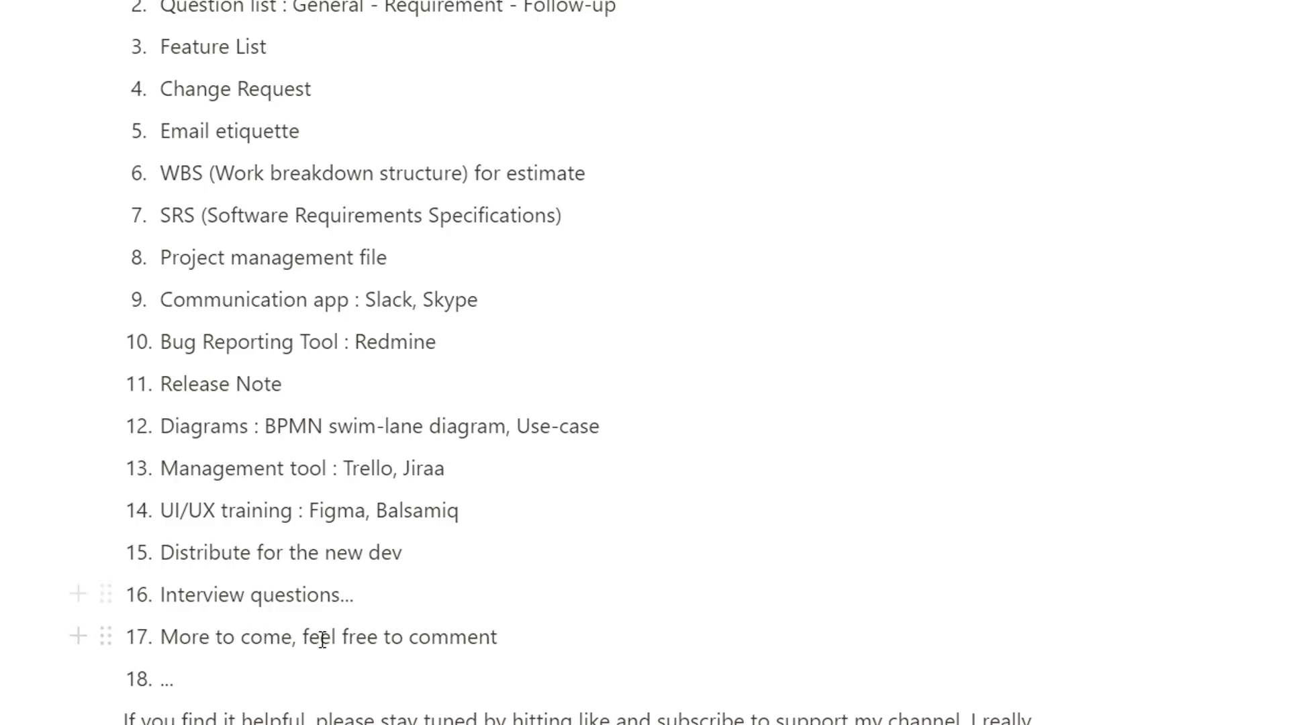
pyautogui.moveTo(303, 709)
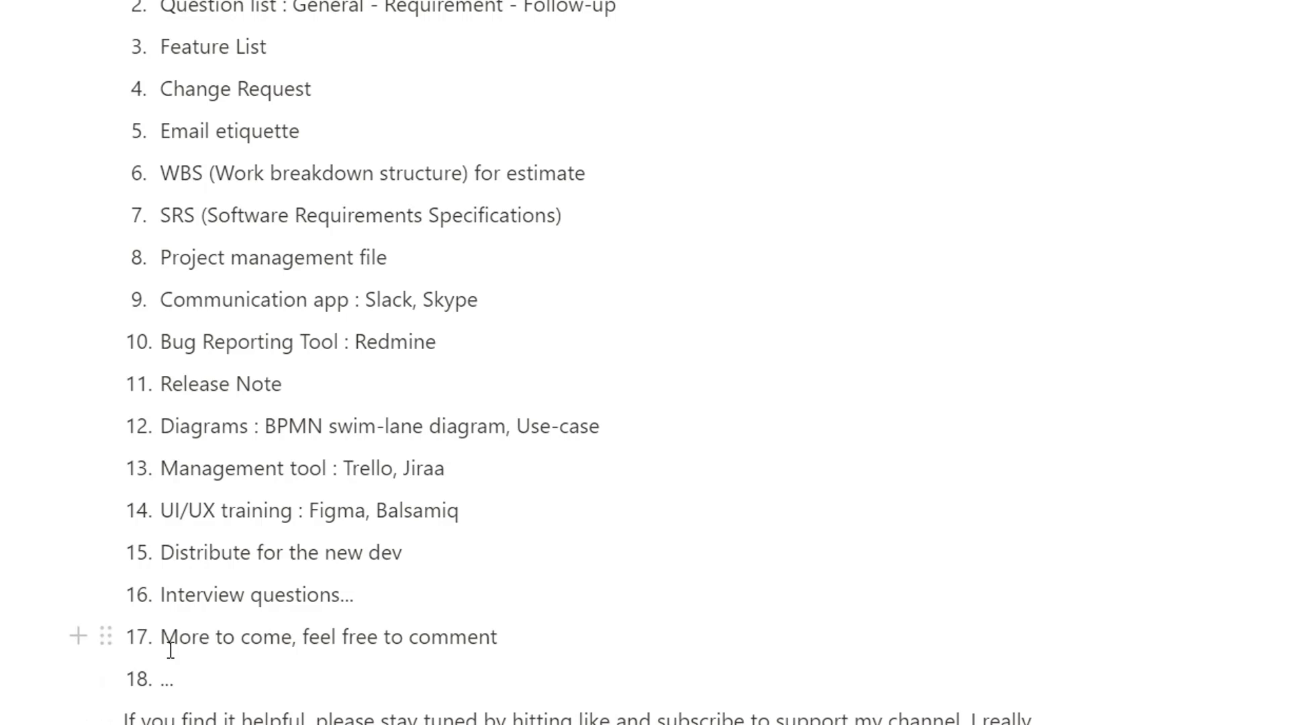
pyautogui.moveTo(464, 644)
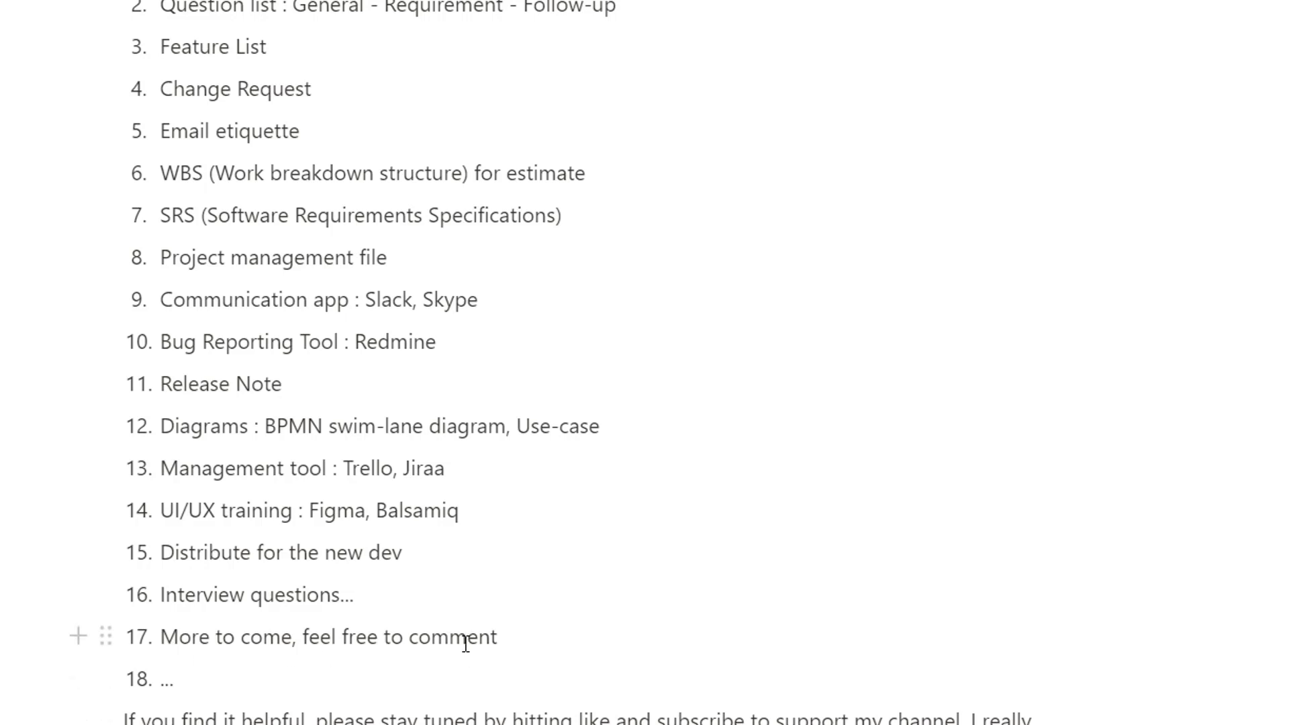
pyautogui.click(279, 384)
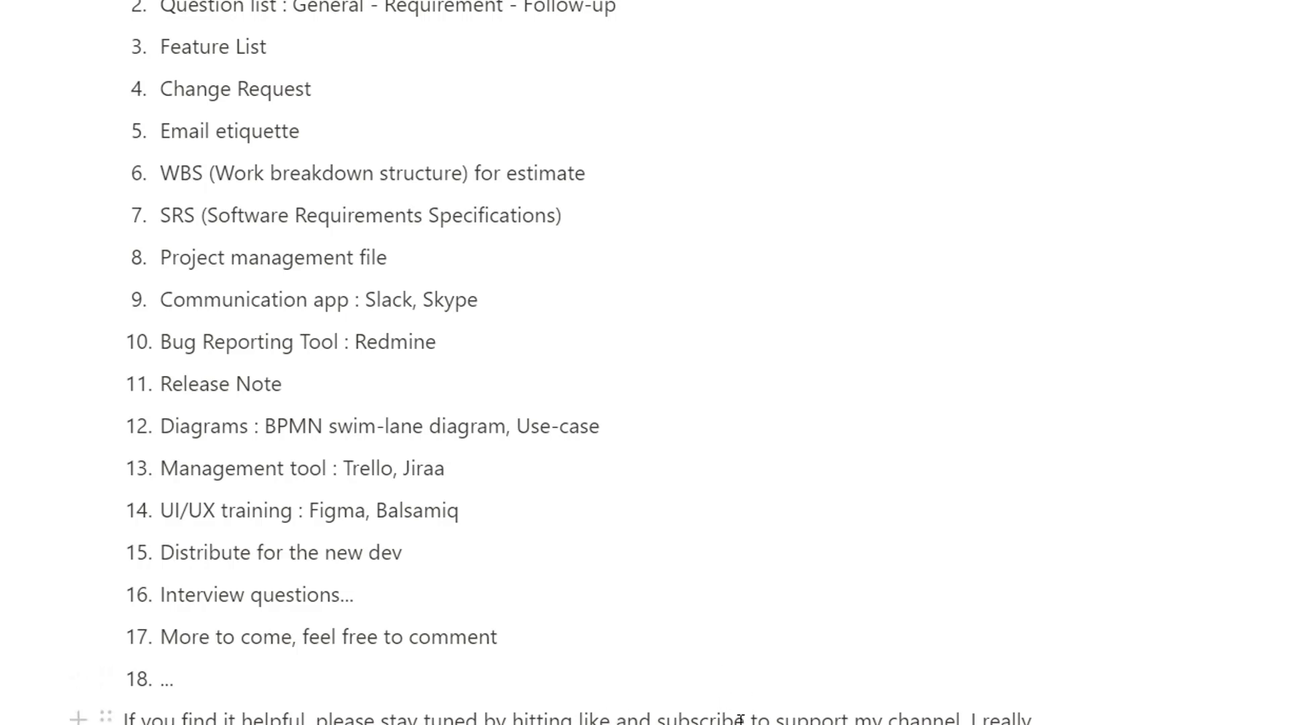
pyautogui.moveTo(405, 308)
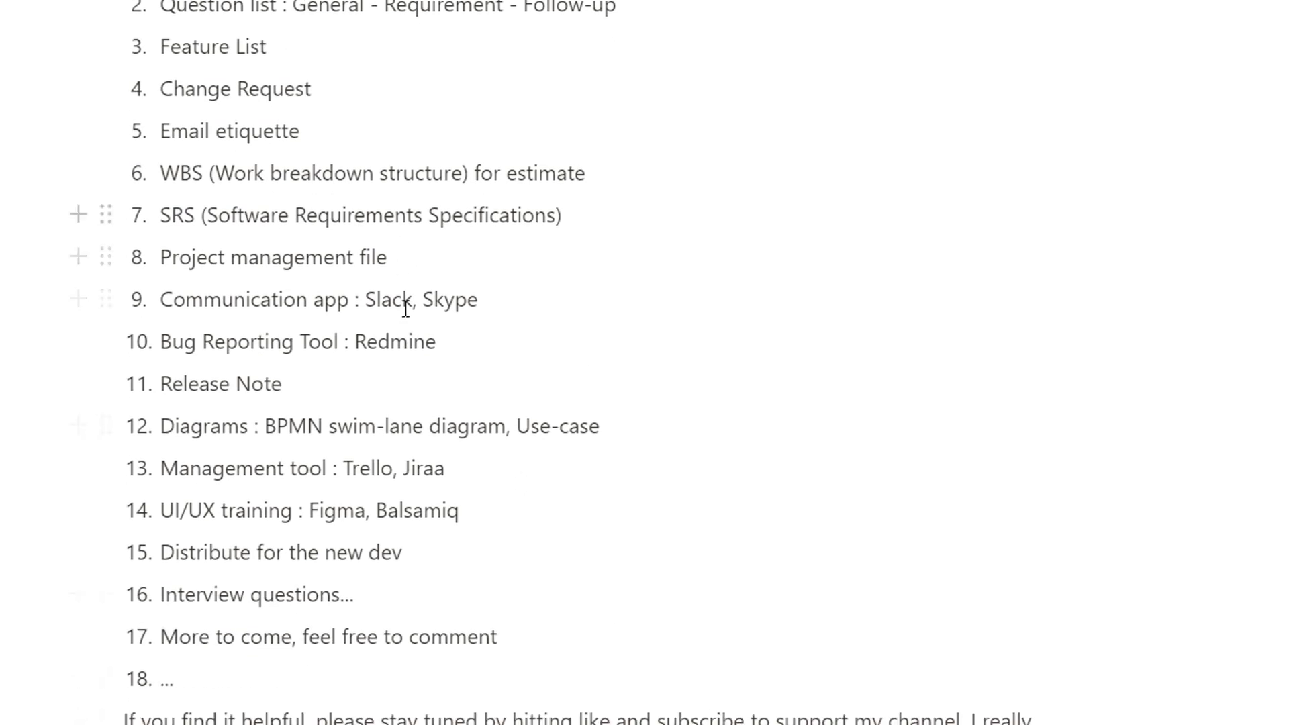
pyautogui.moveTo(267, 45)
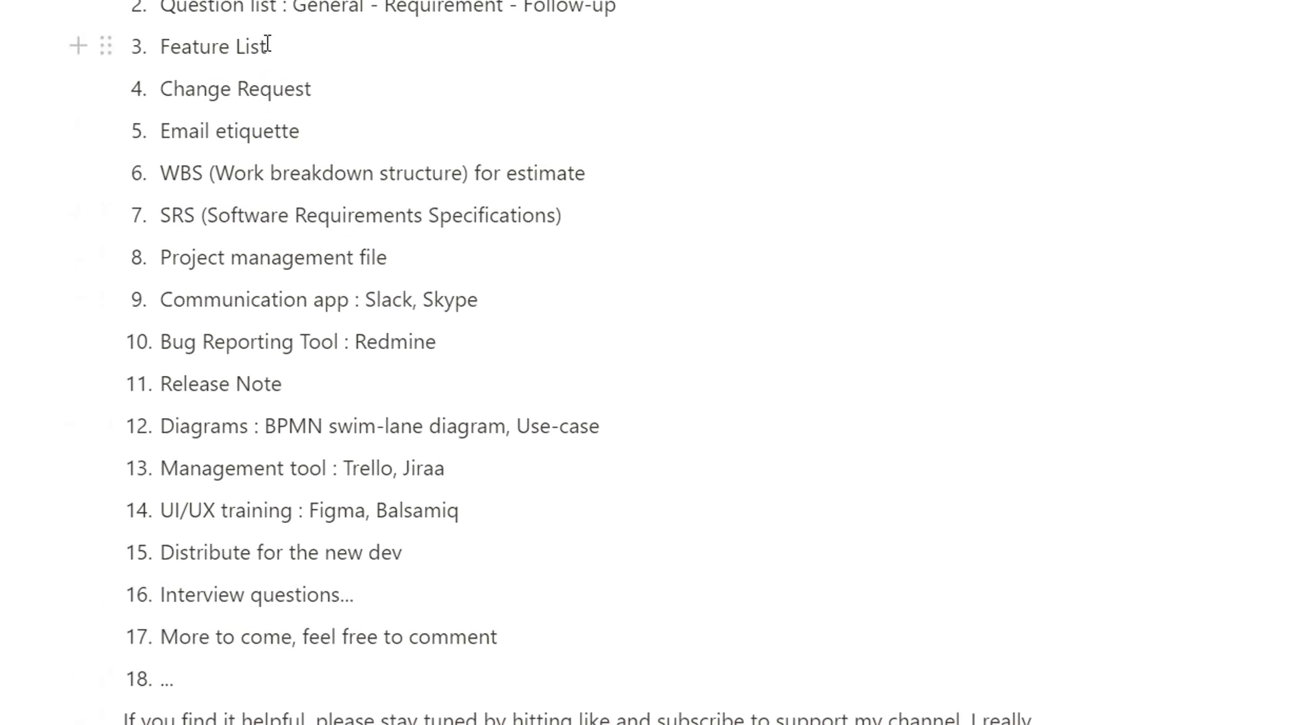
pyautogui.moveTo(468, 92)
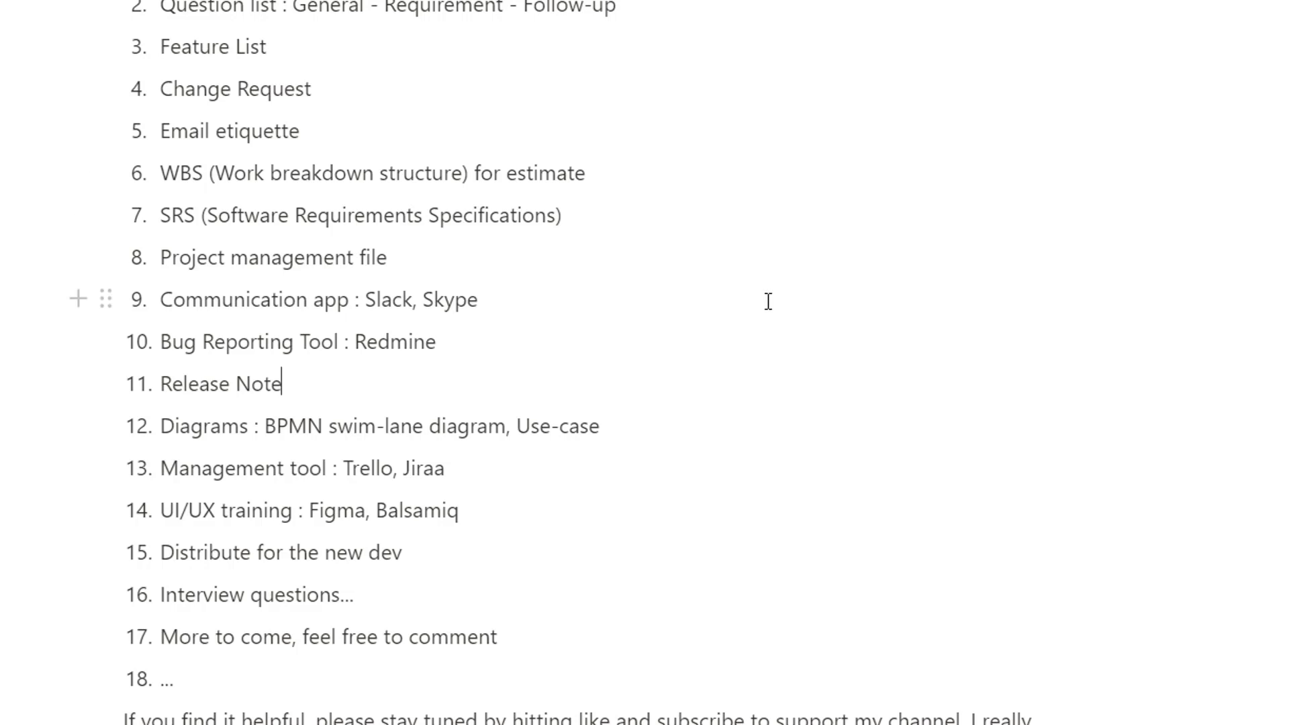
pyautogui.moveTo(90, 636)
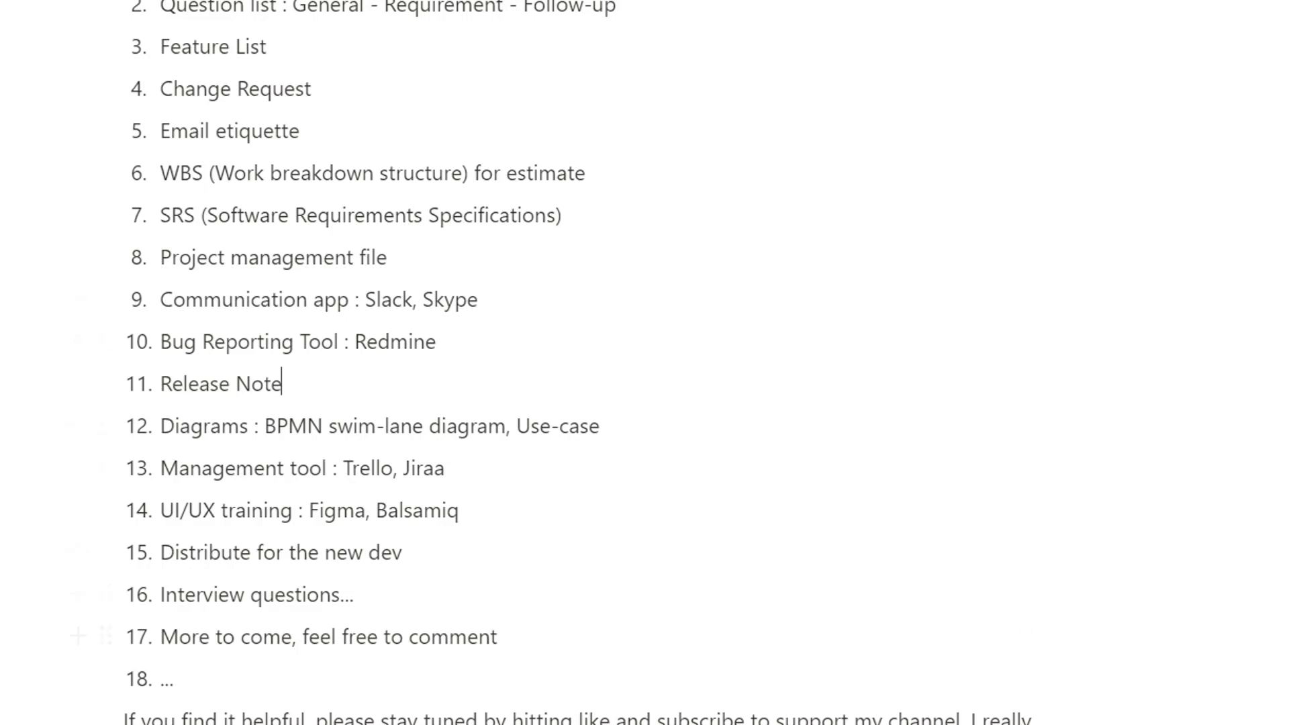